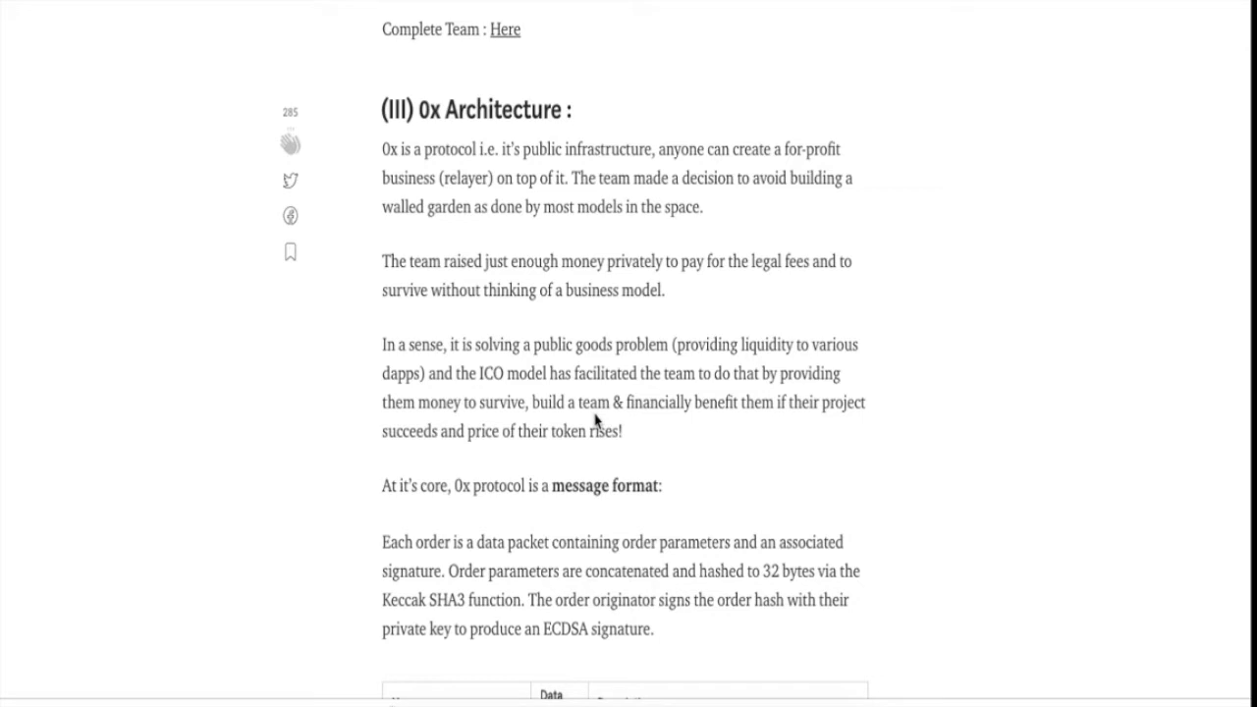
mouse_move(609, 167)
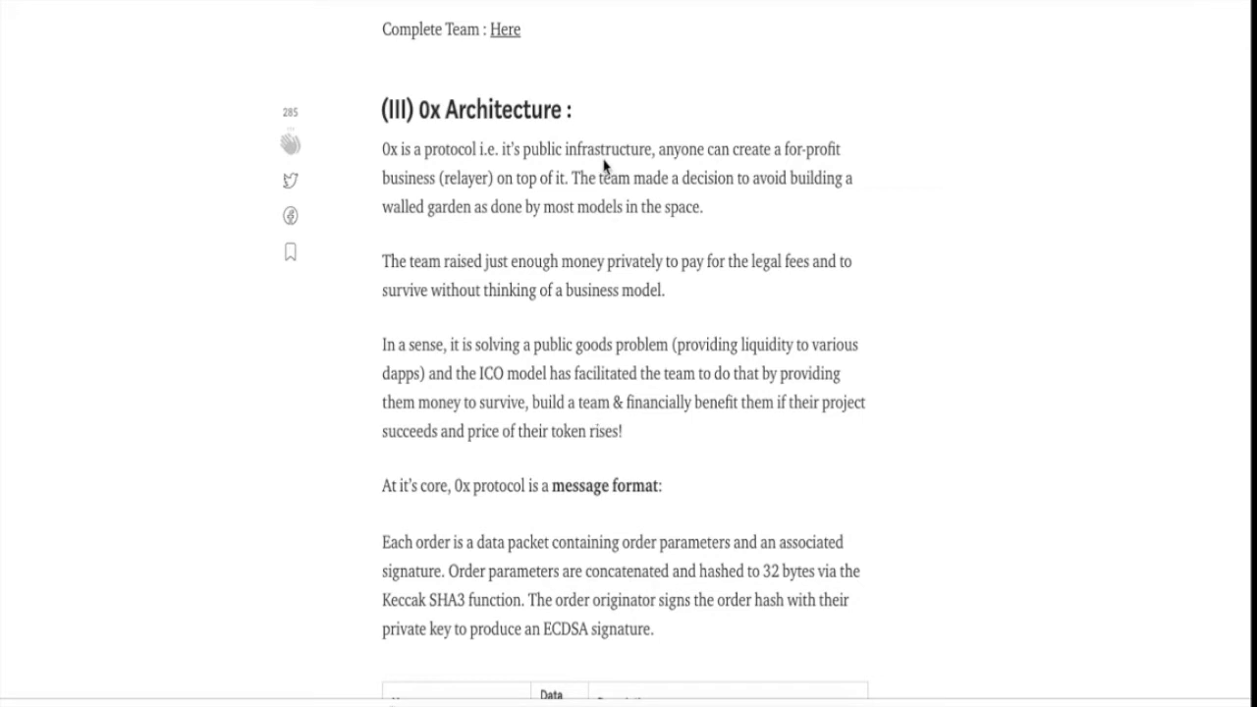
mouse_move(513, 210)
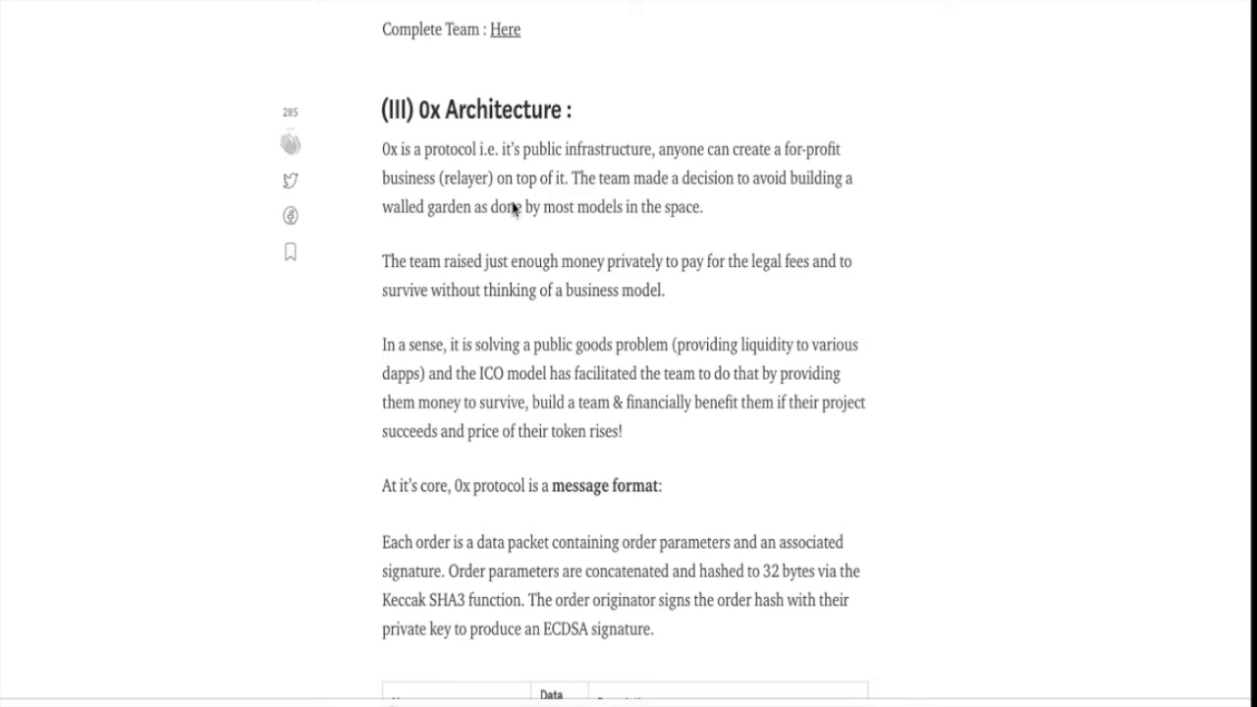
mouse_move(566, 236)
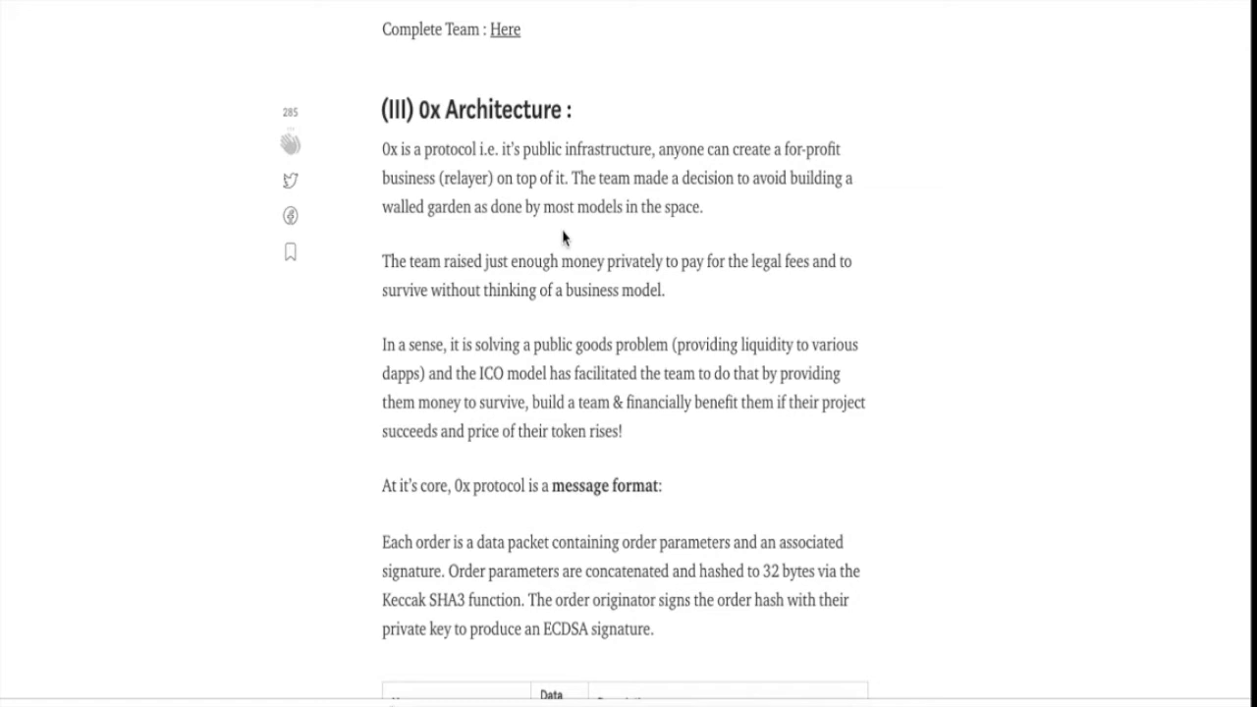
scroll("down", 3)
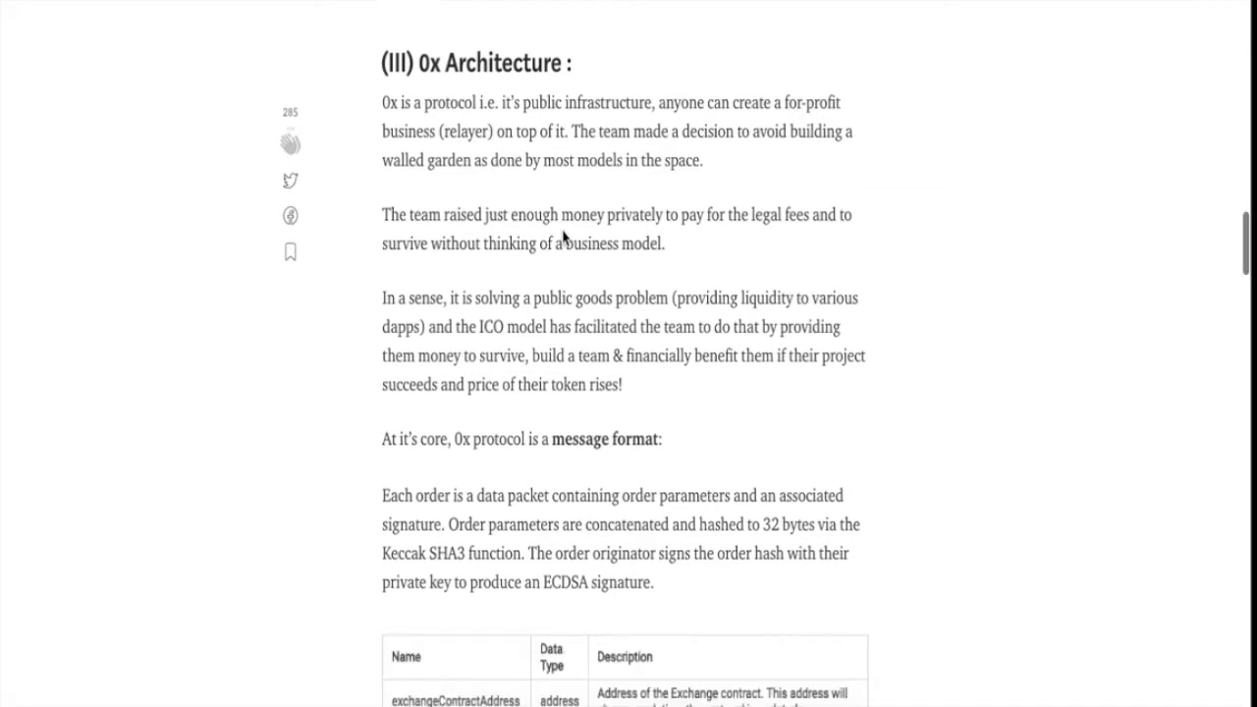
mouse_move(534, 326)
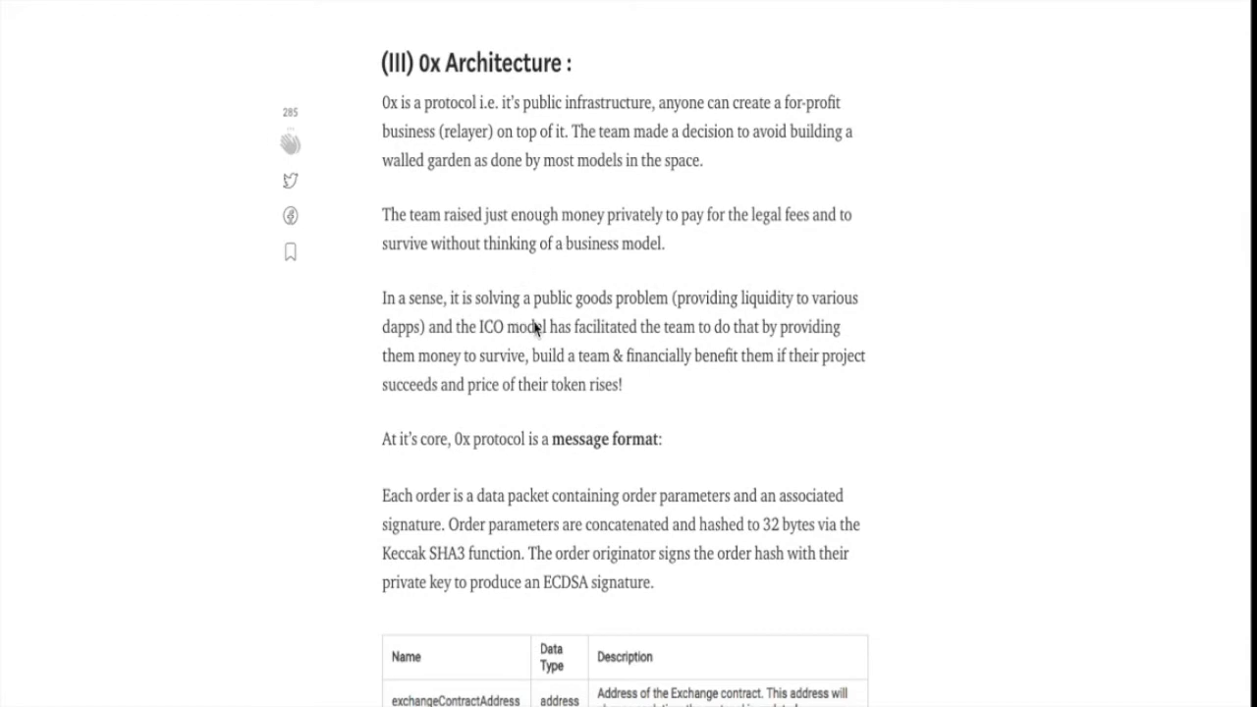
mouse_move(611, 338)
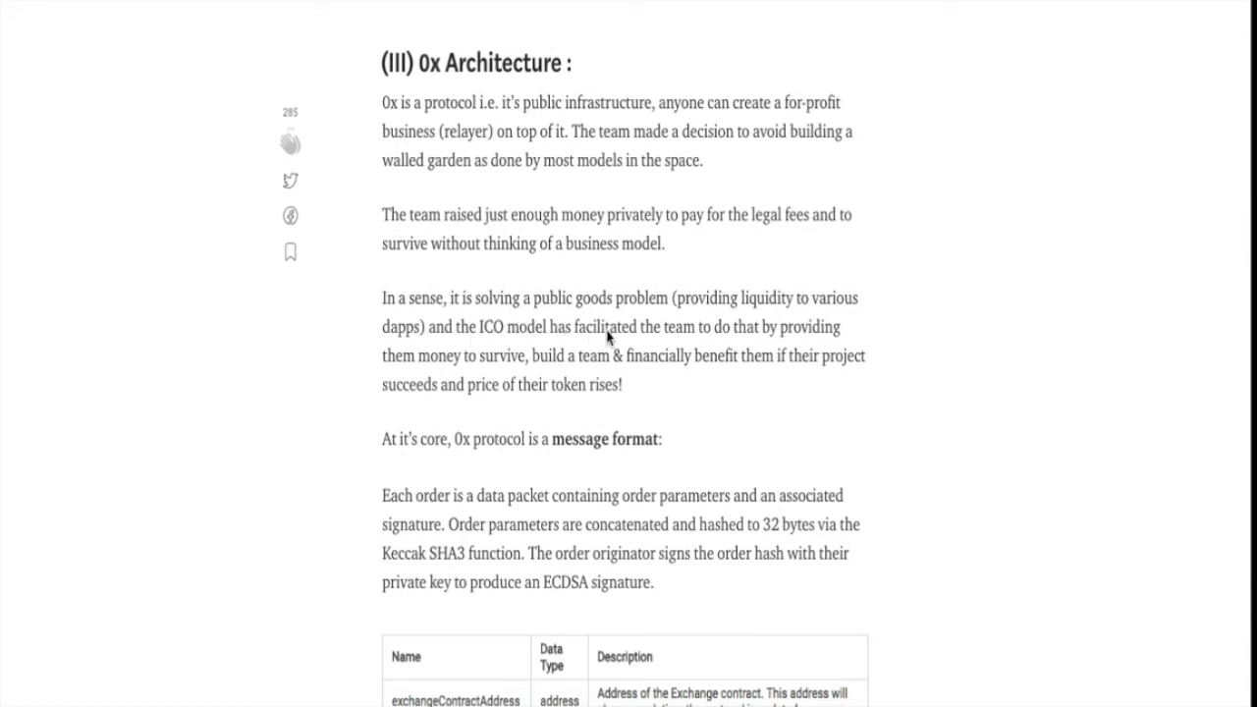
mouse_move(772, 345)
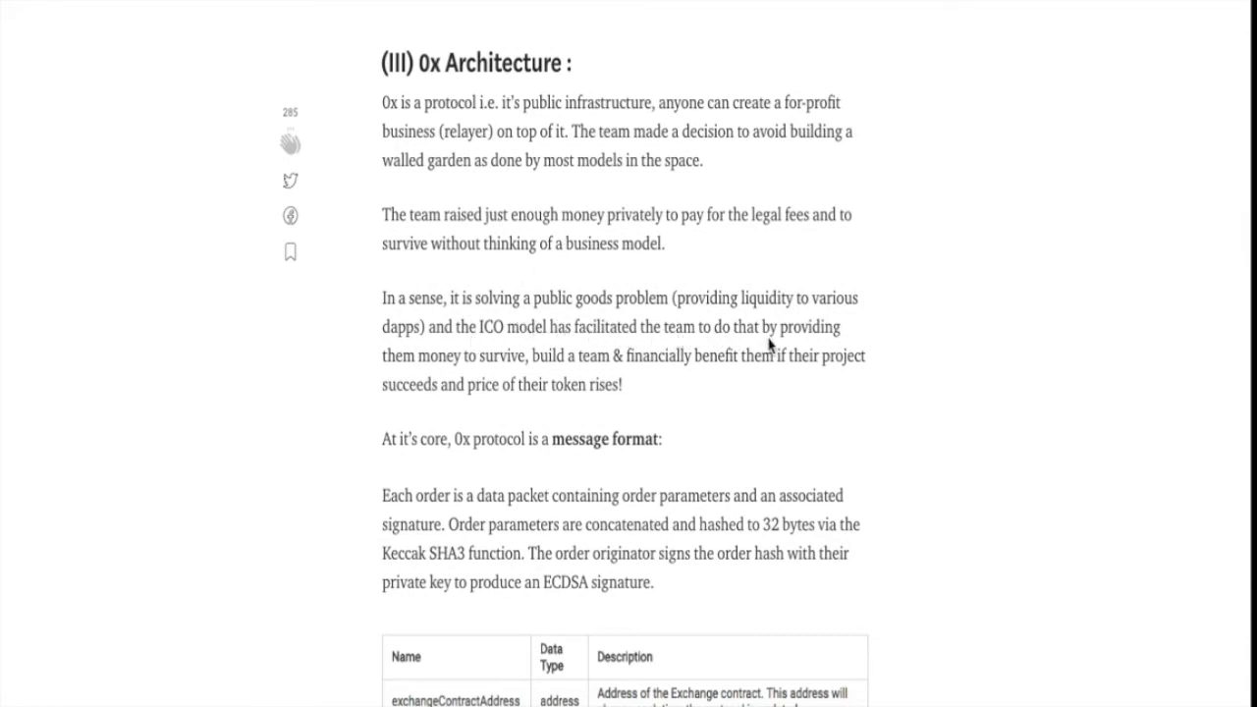
mouse_move(507, 377)
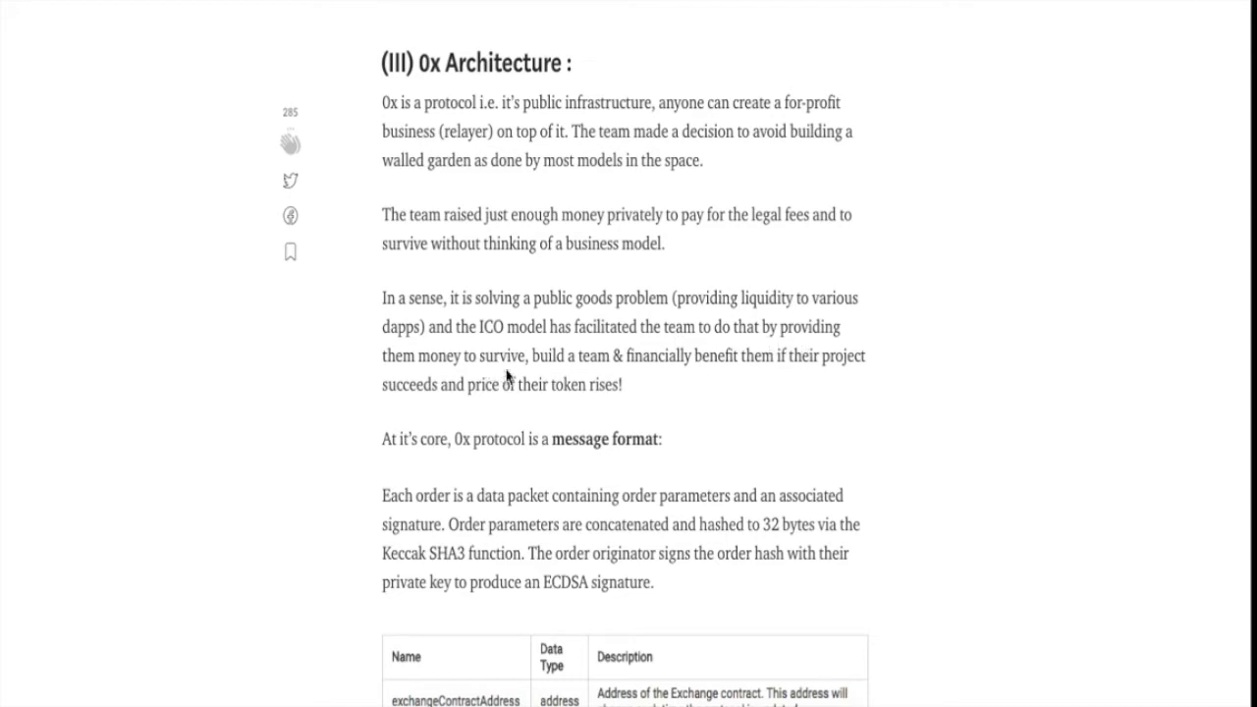
mouse_move(700, 389)
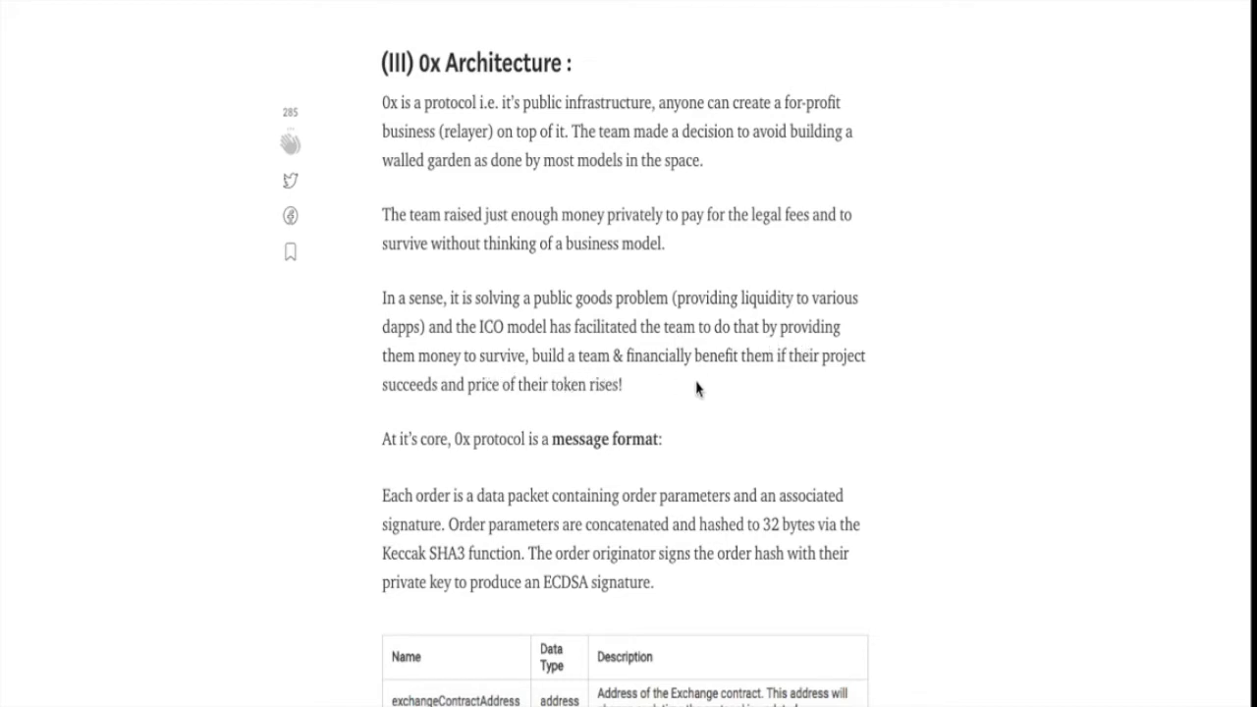
mouse_move(572, 446)
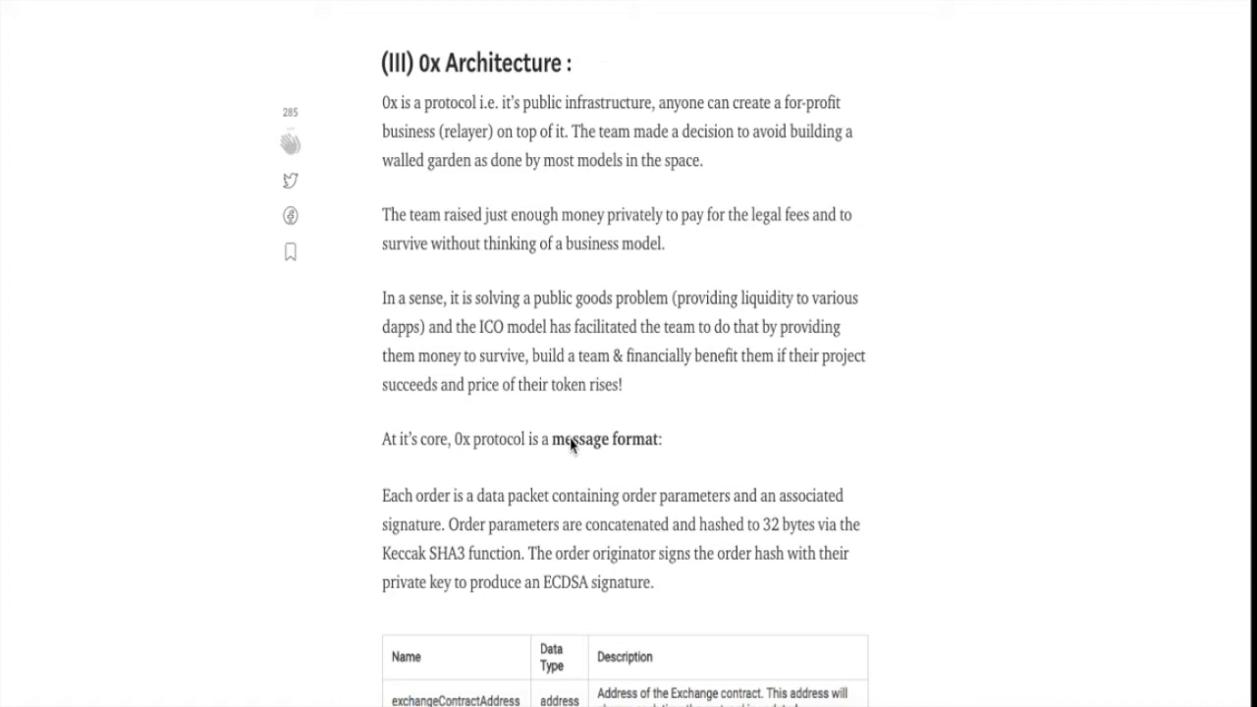
scroll("down", 3)
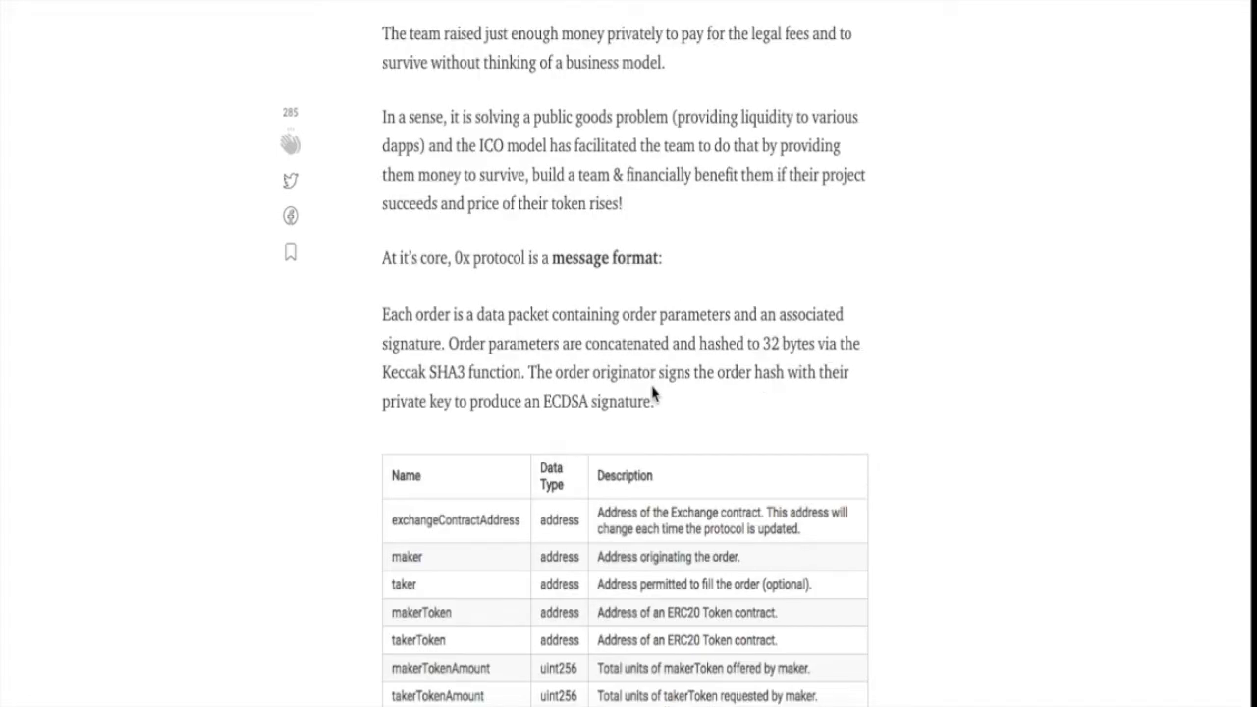
mouse_move(532, 273)
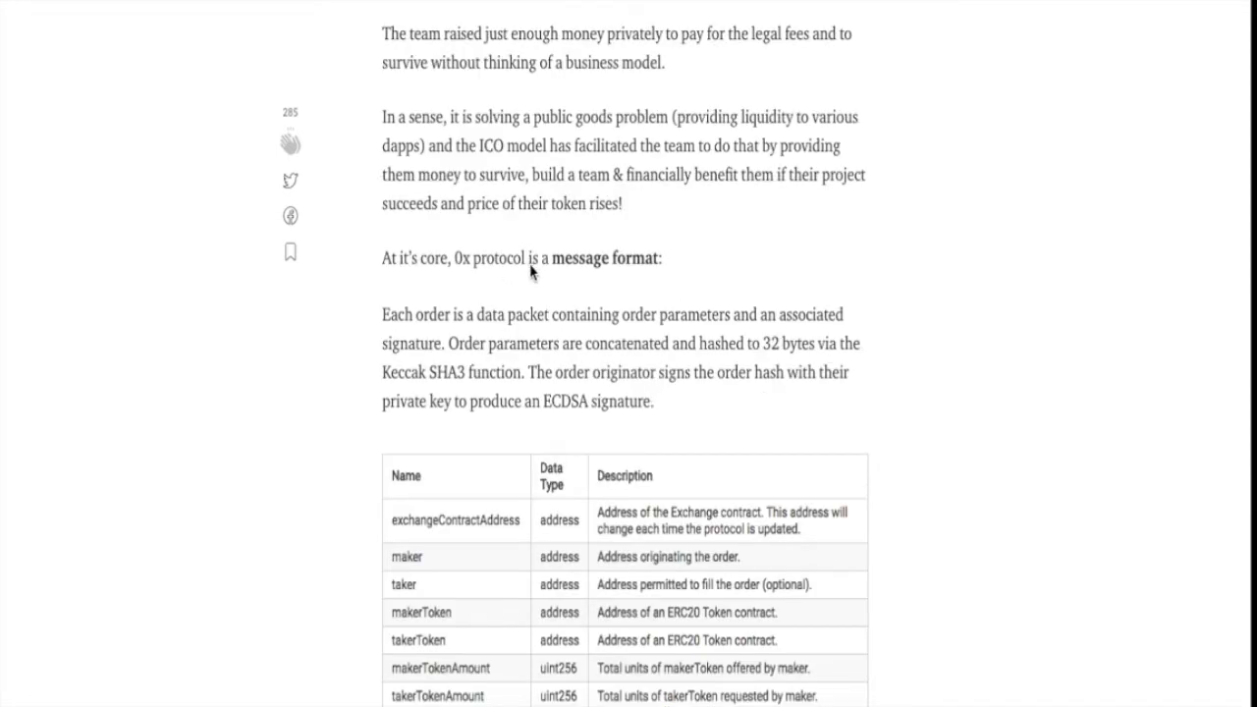
mouse_move(493, 334)
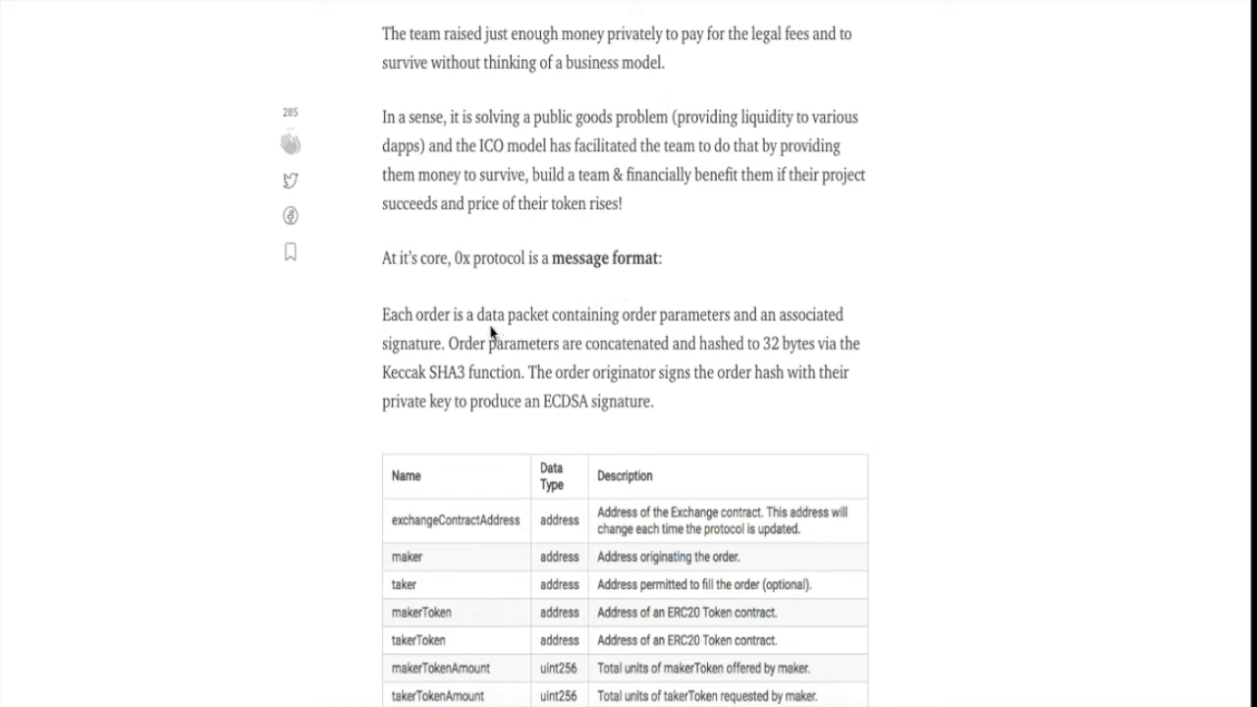
mouse_move(557, 338)
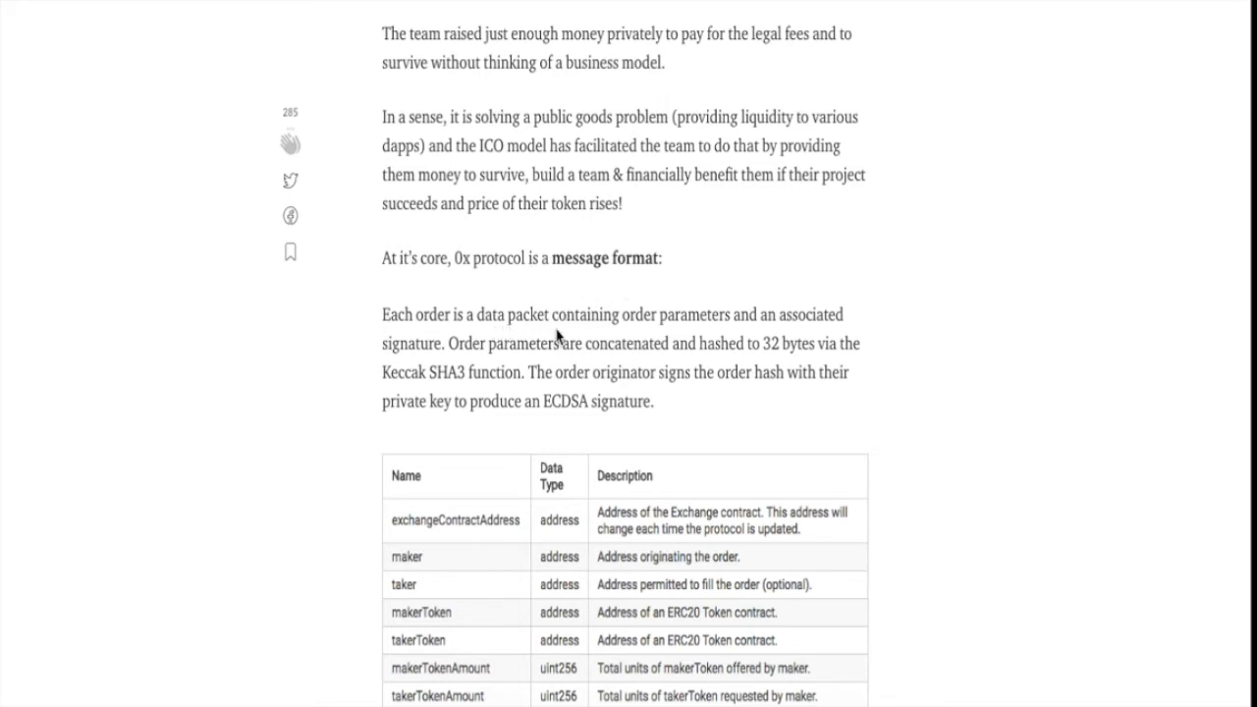
mouse_move(613, 378)
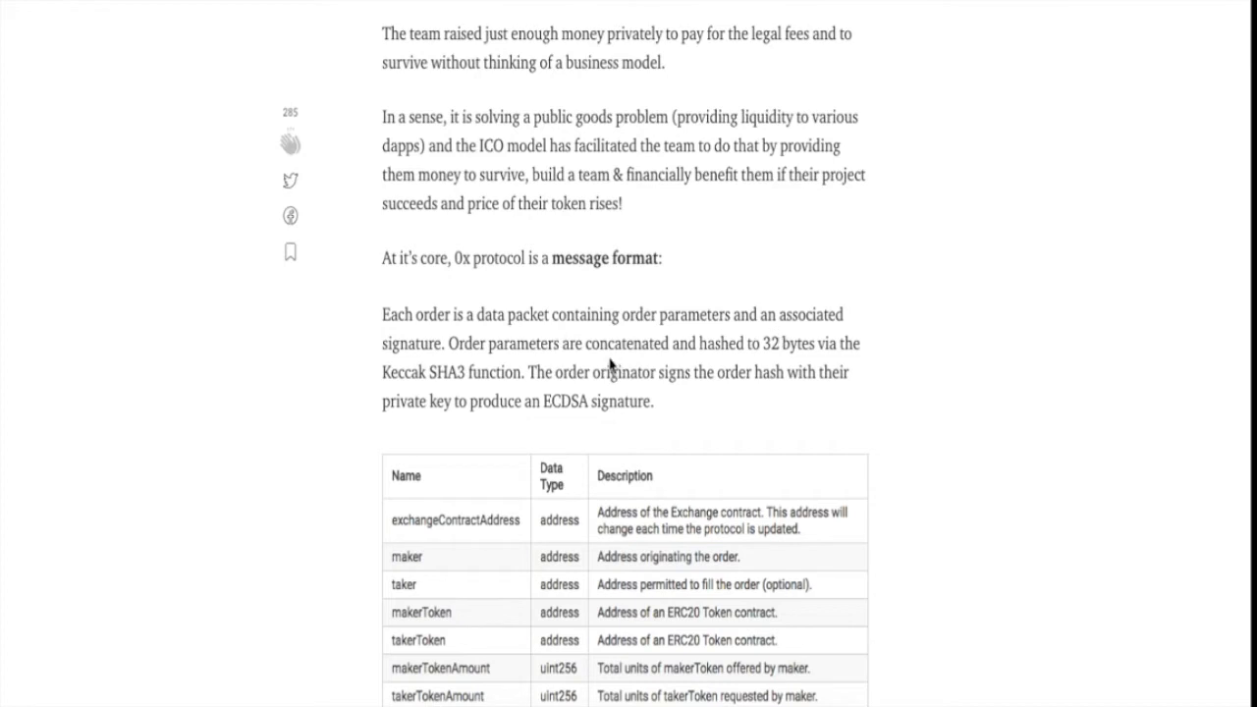
mouse_move(493, 359)
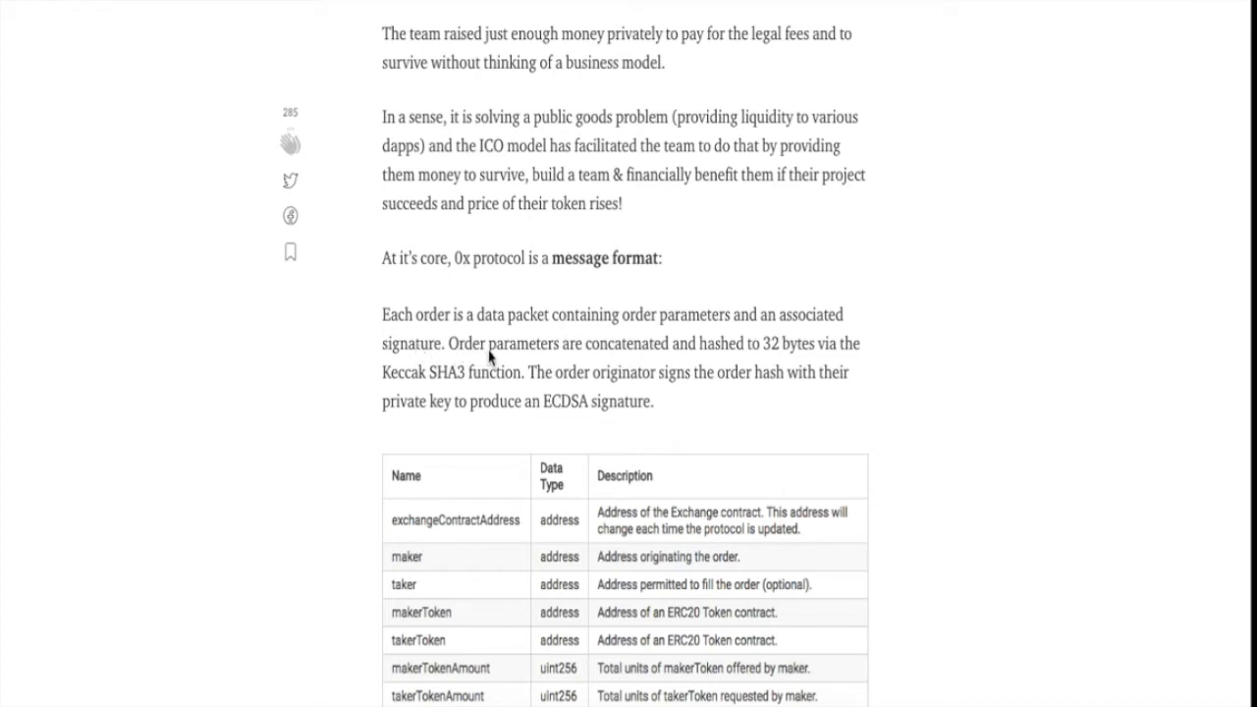
mouse_move(704, 363)
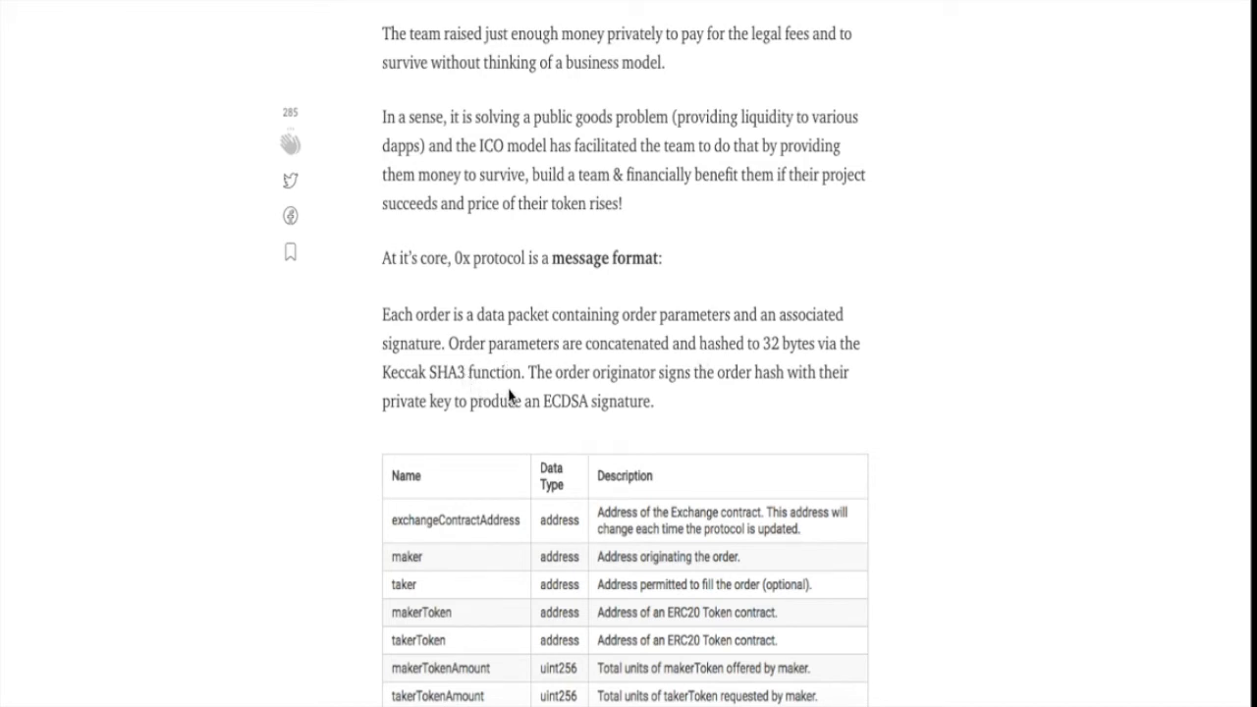
mouse_move(662, 389)
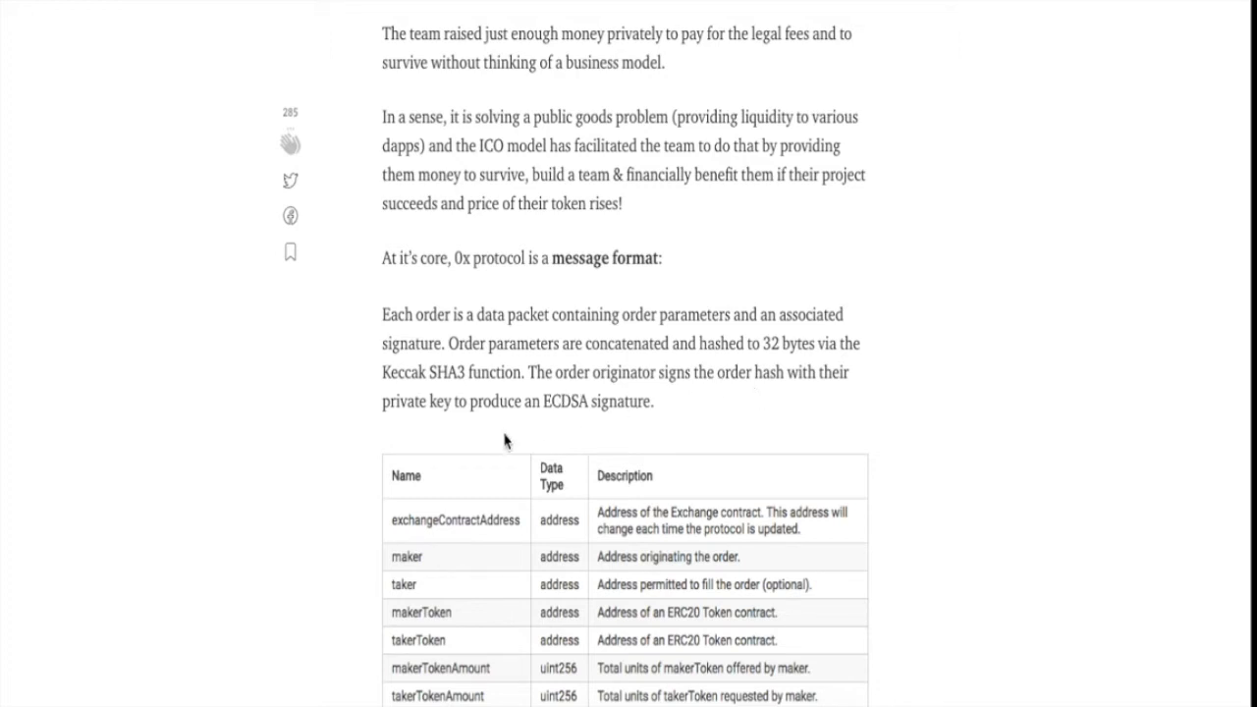
mouse_move(573, 436)
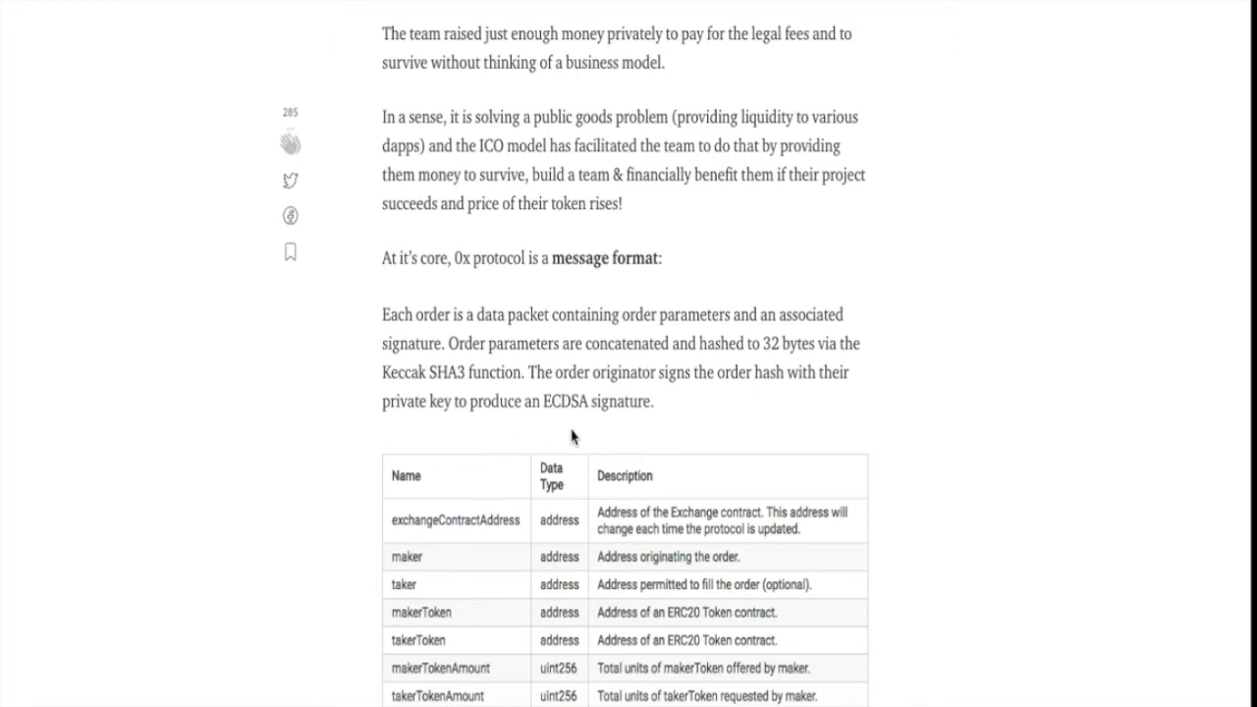
scroll("down", 3)
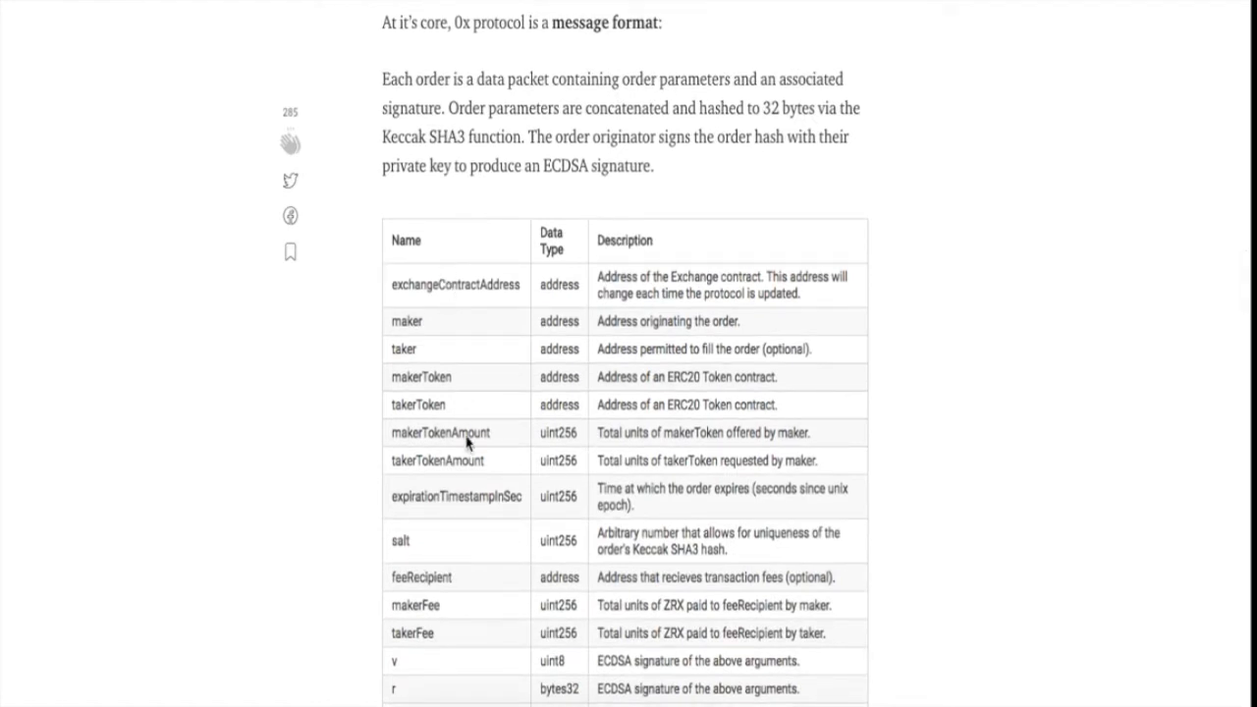
scroll("down", 3)
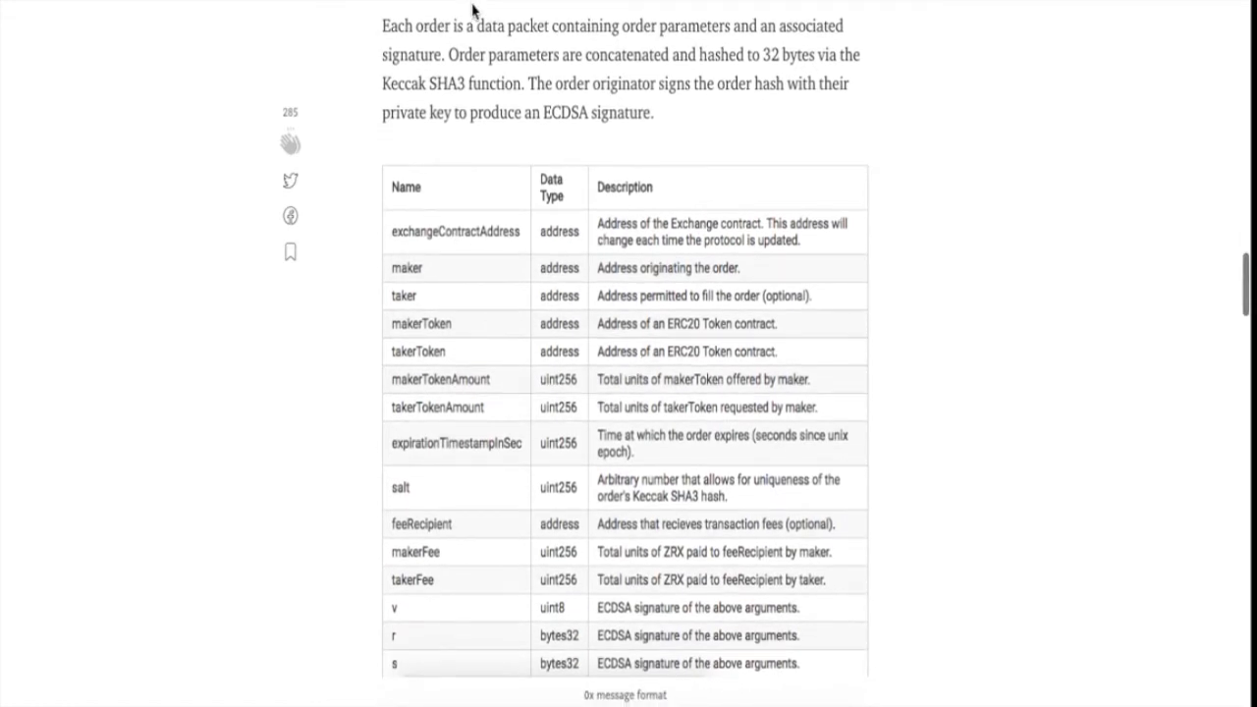
scroll("down", 3)
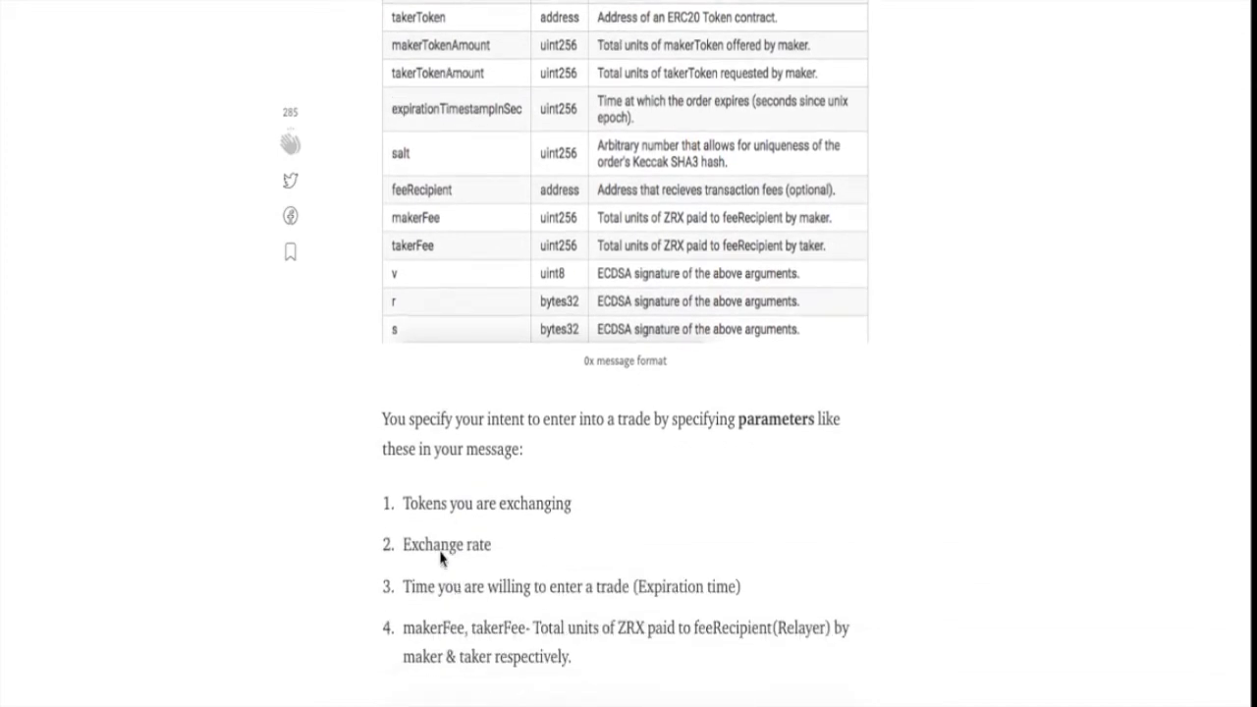
mouse_move(426, 562)
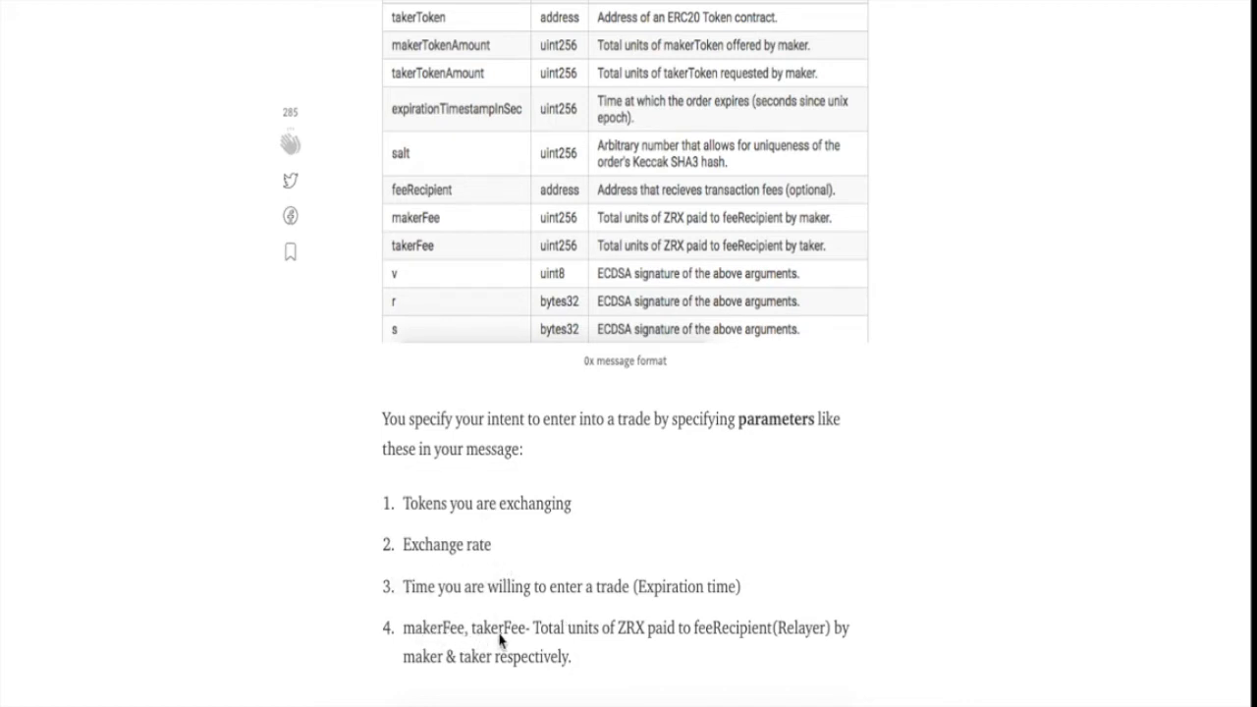
mouse_move(644, 656)
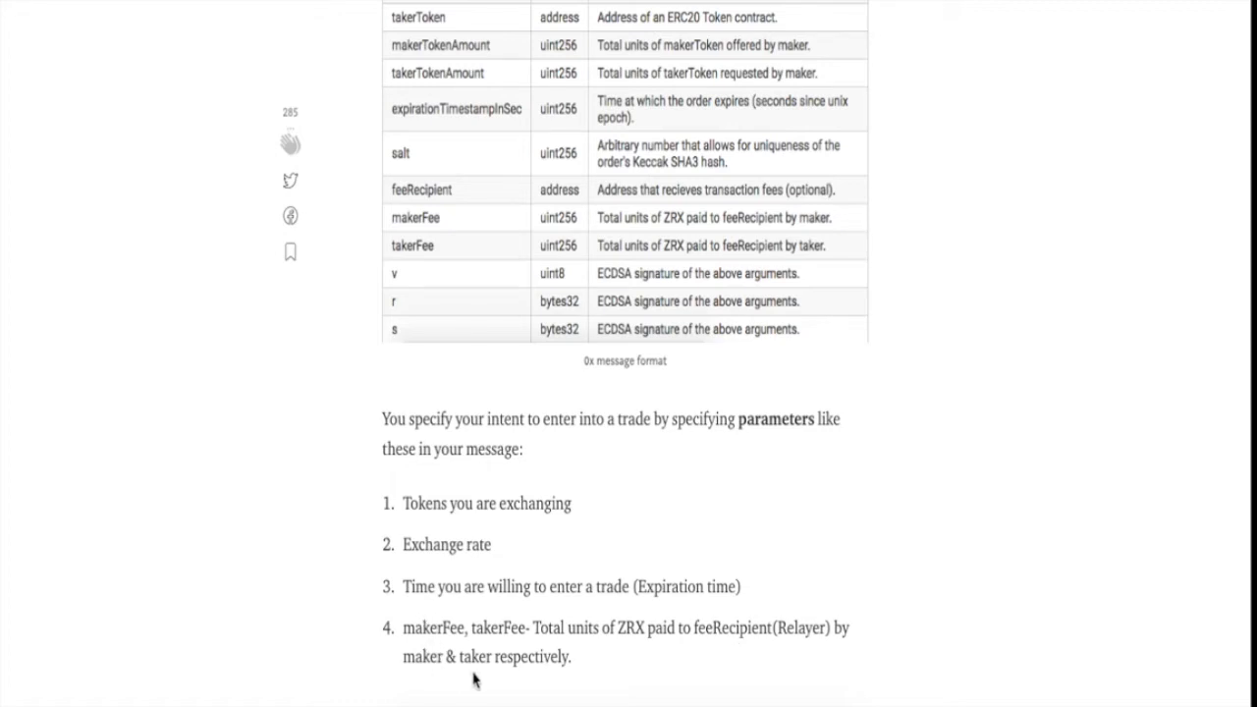
scroll("up", 3)
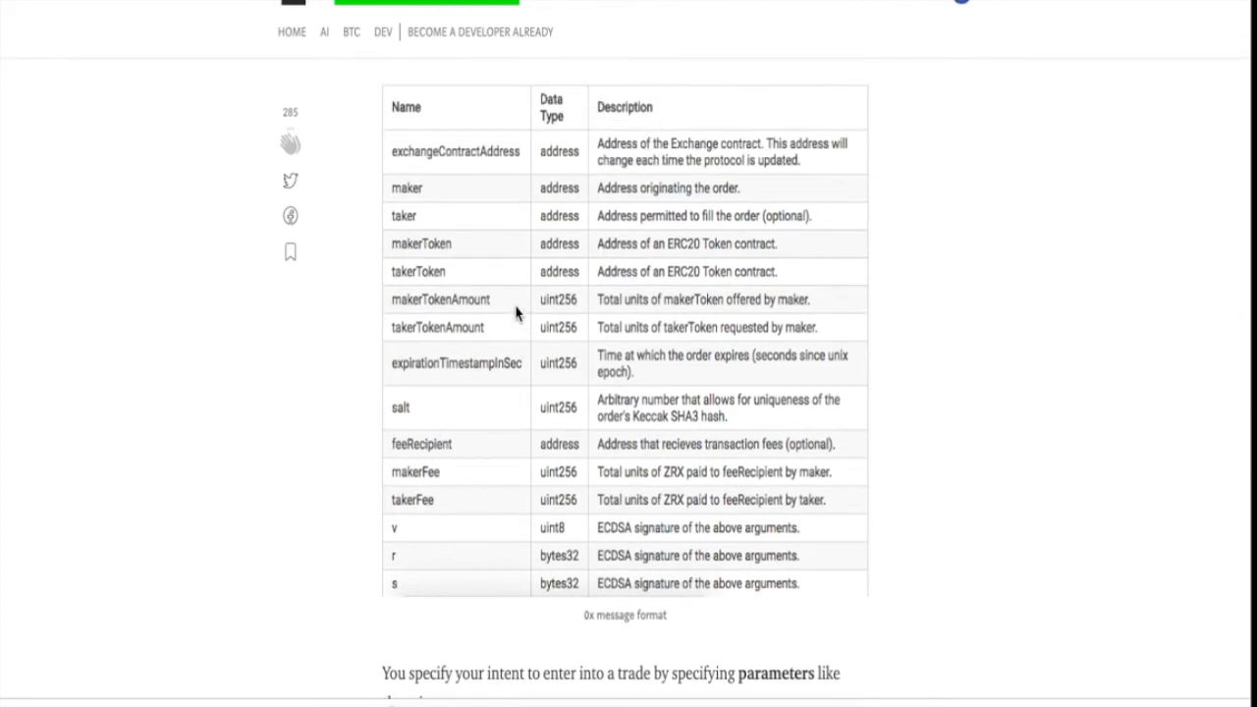
scroll("down", 3)
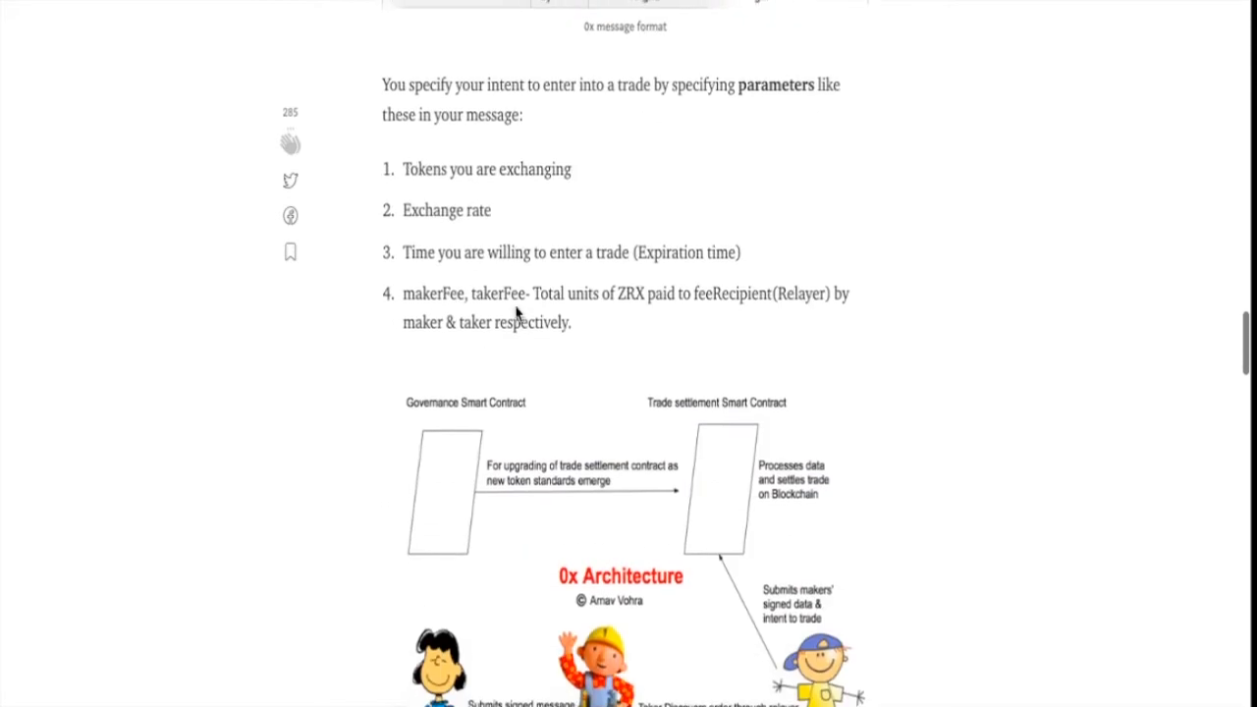
scroll("down", 3)
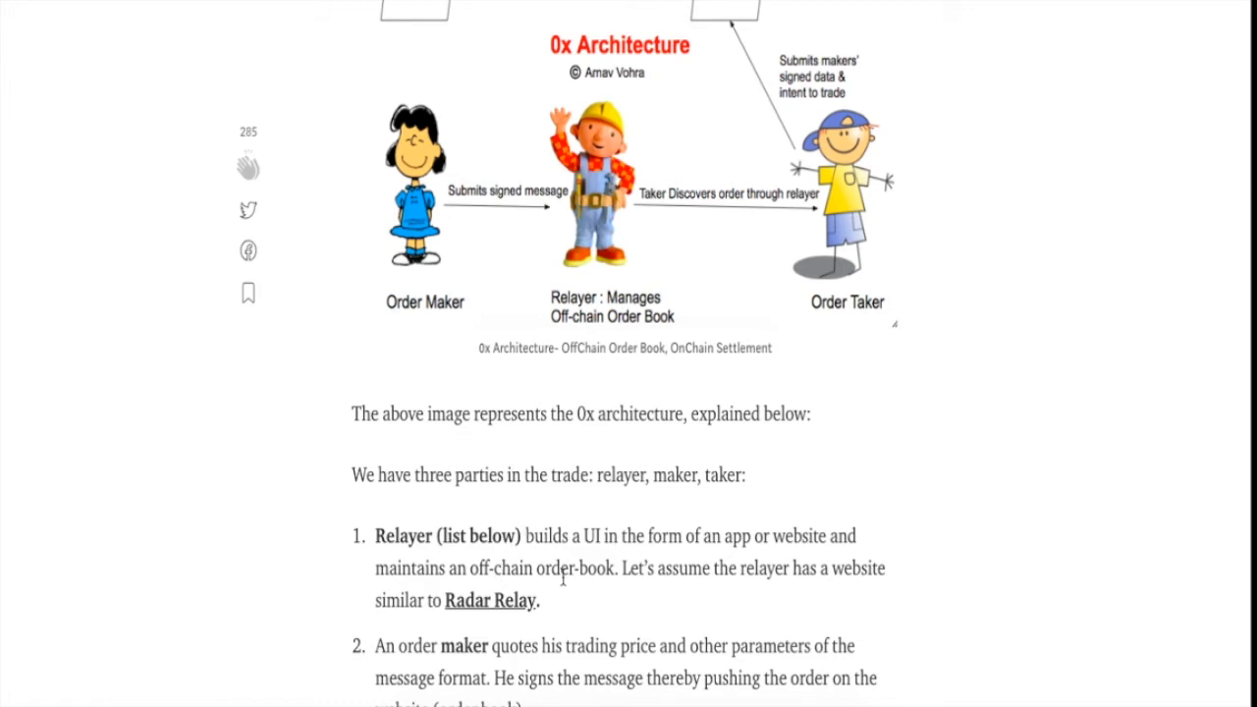
mouse_move(597, 589)
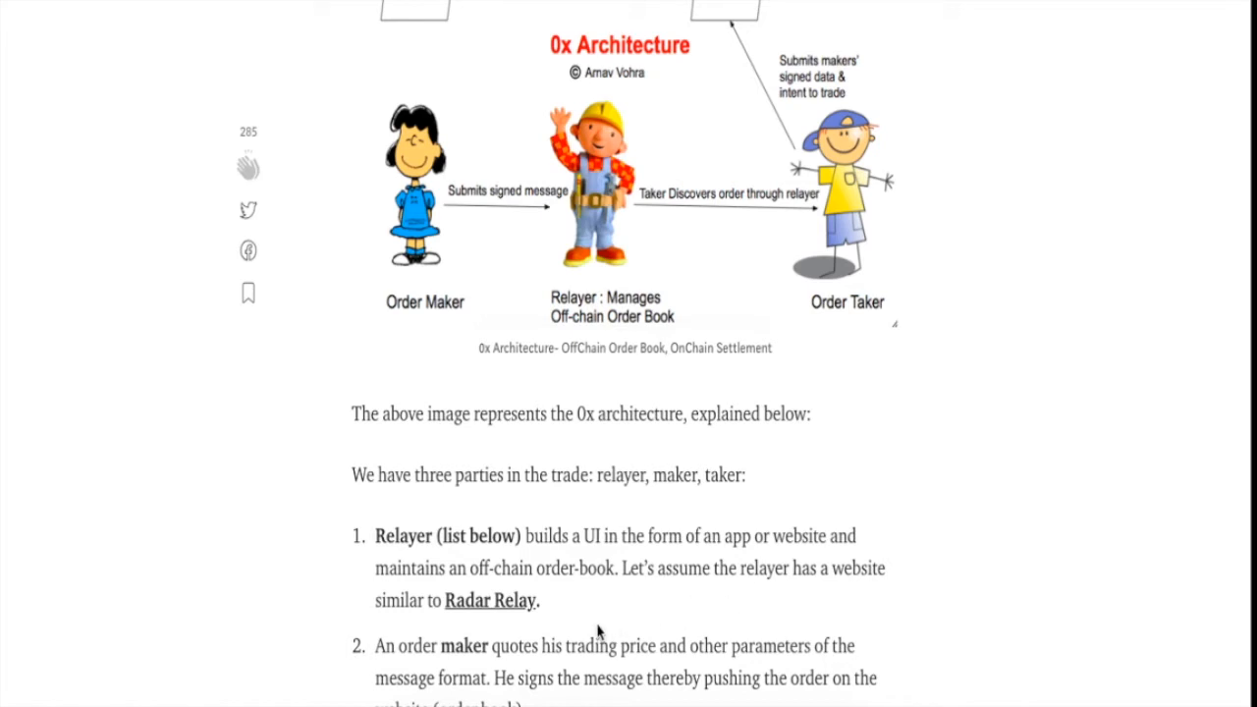
scroll("down", 3)
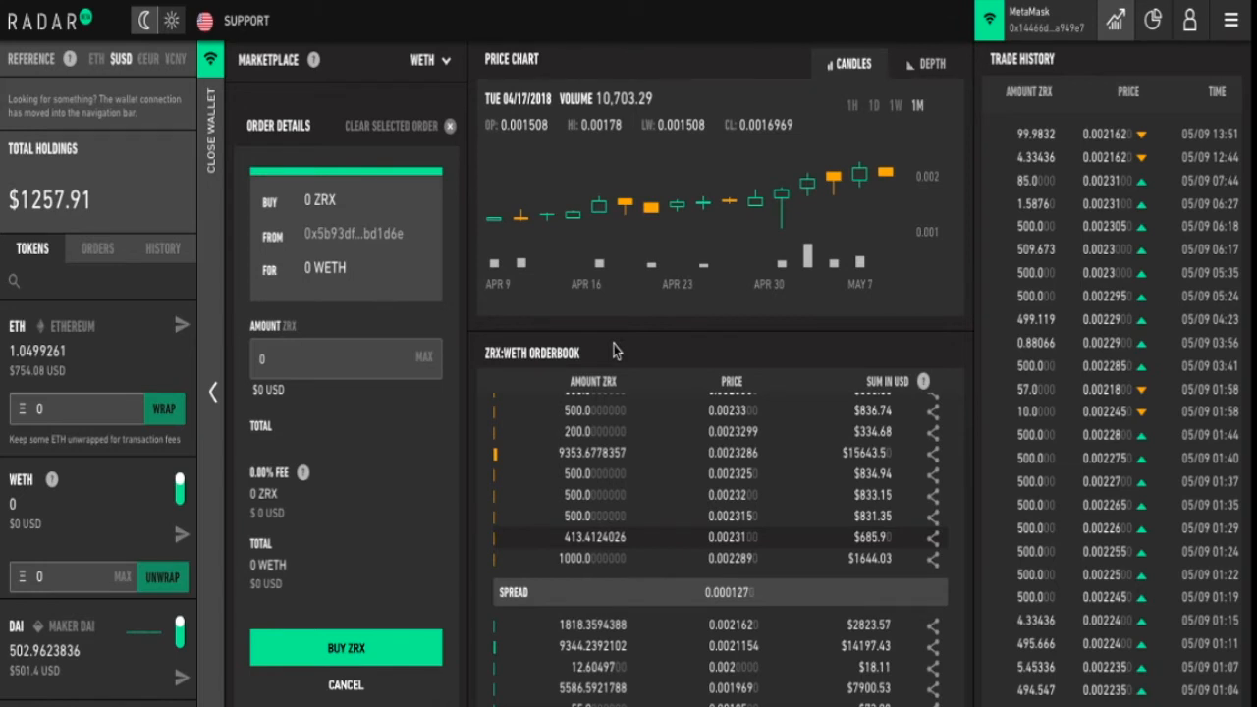
mouse_move(538, 195)
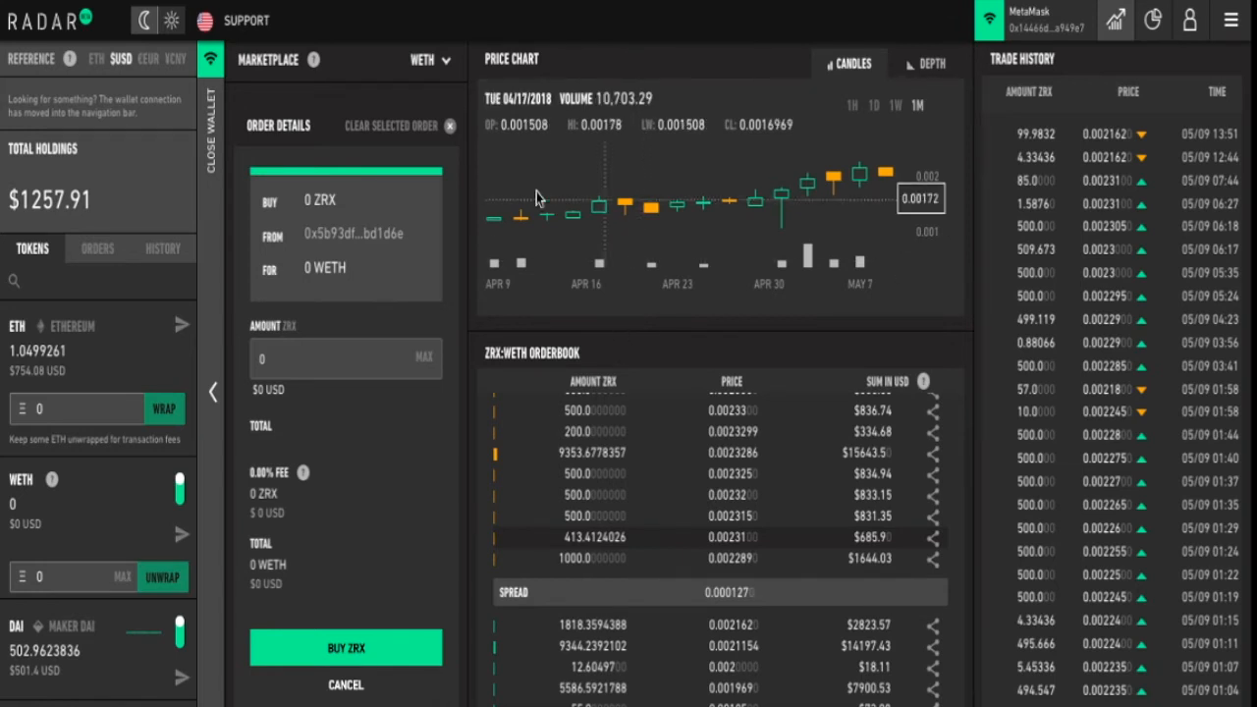
mouse_move(666, 491)
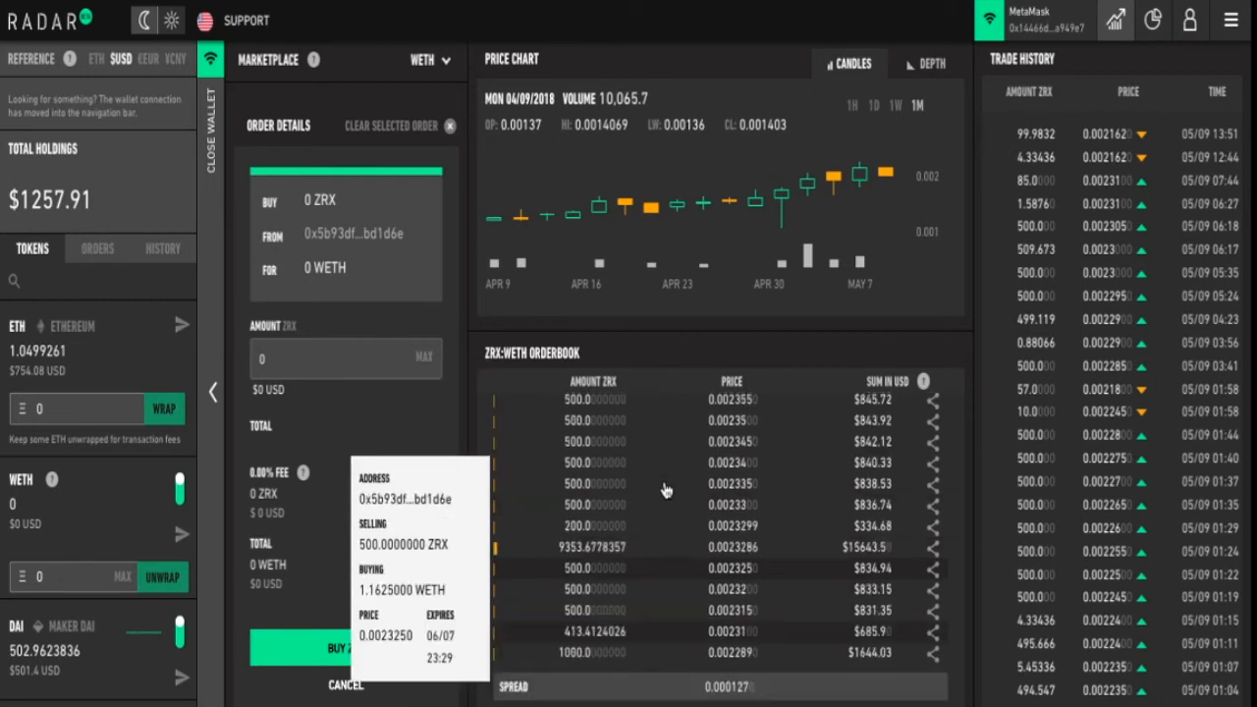
scroll("down", 3)
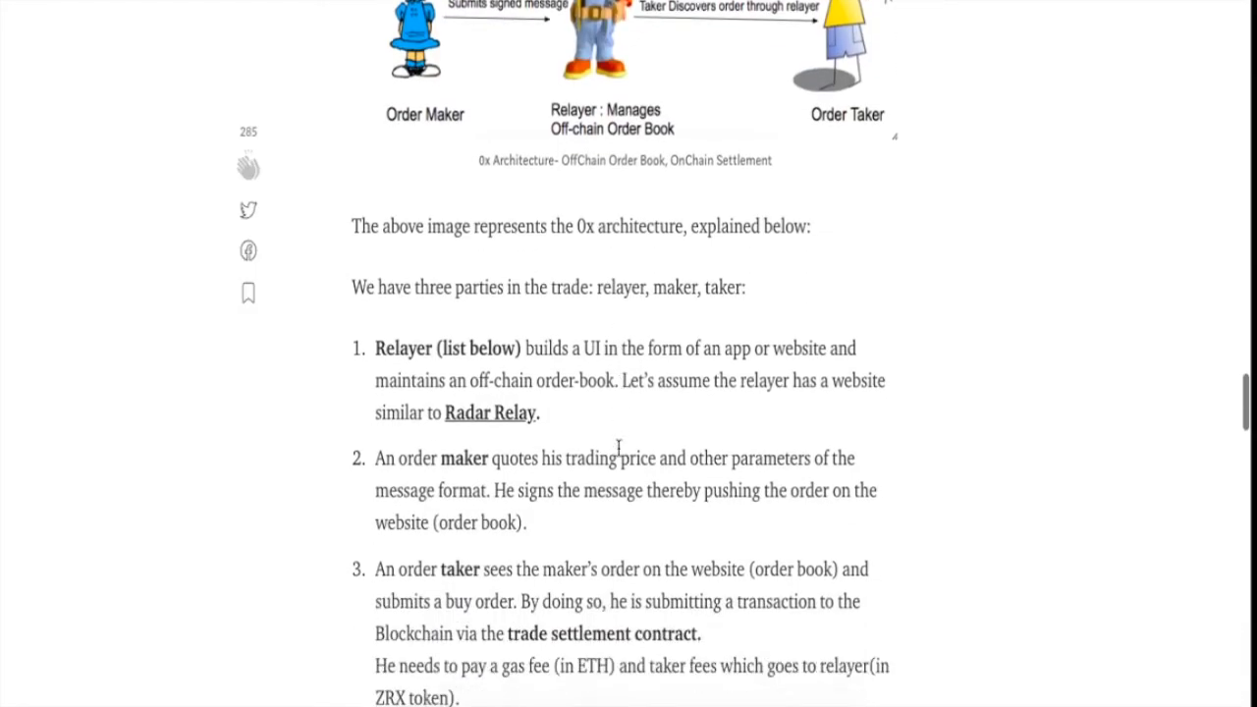
scroll("down", 3)
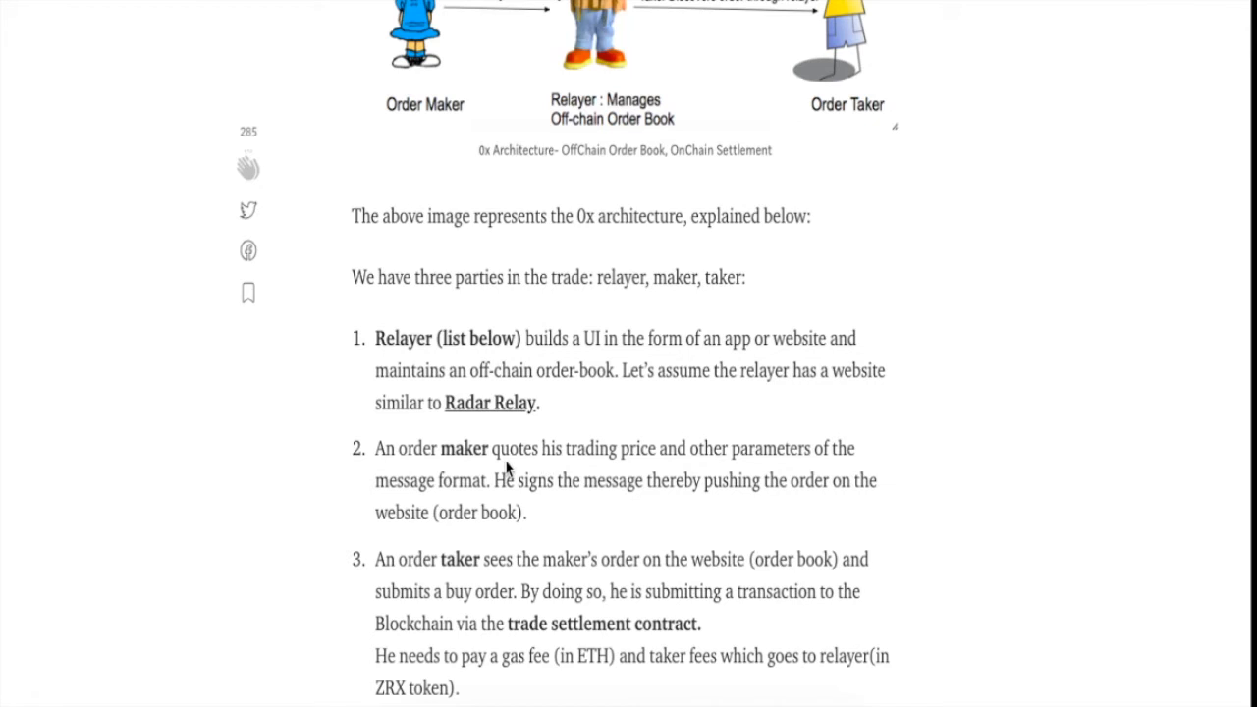
mouse_move(491, 467)
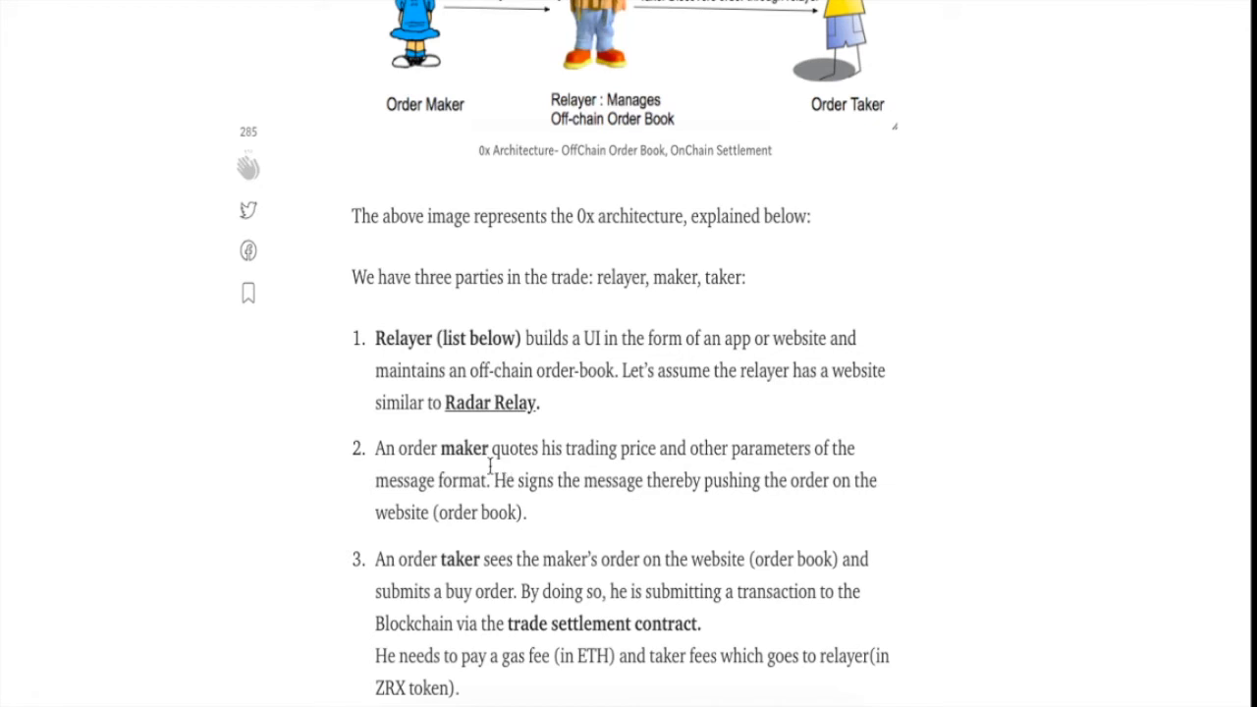
mouse_move(650, 456)
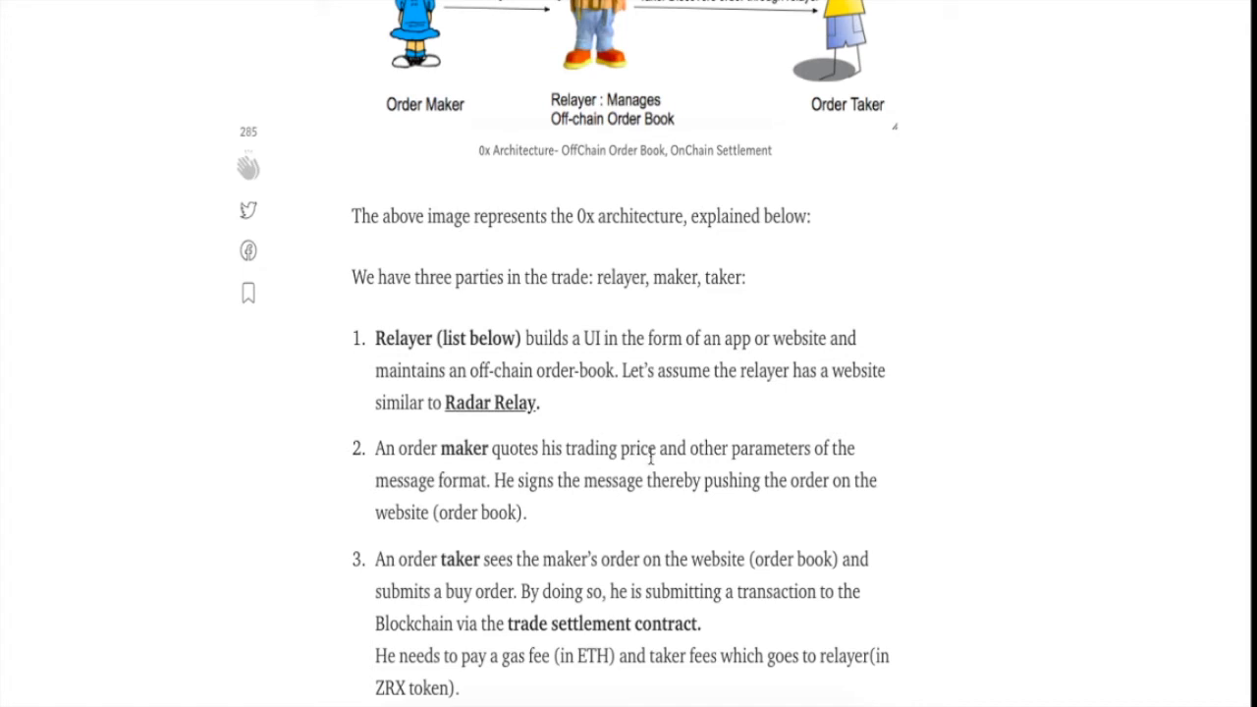
mouse_move(688, 503)
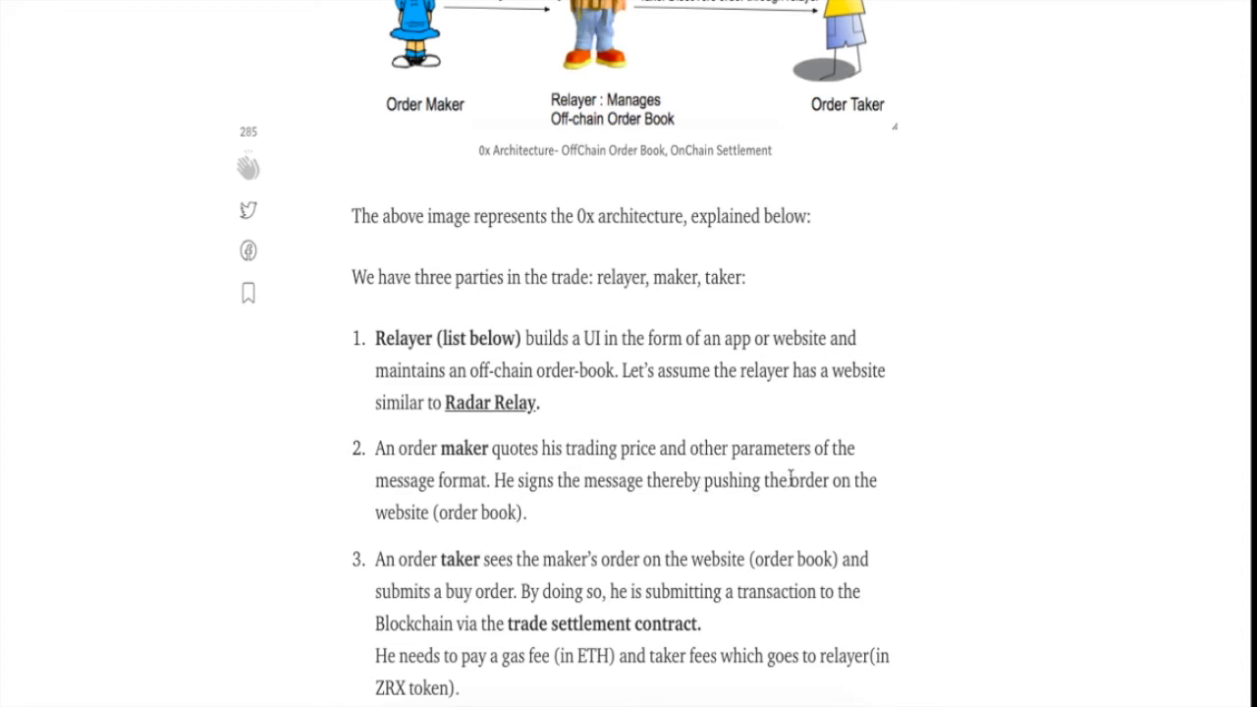
scroll("down", 3)
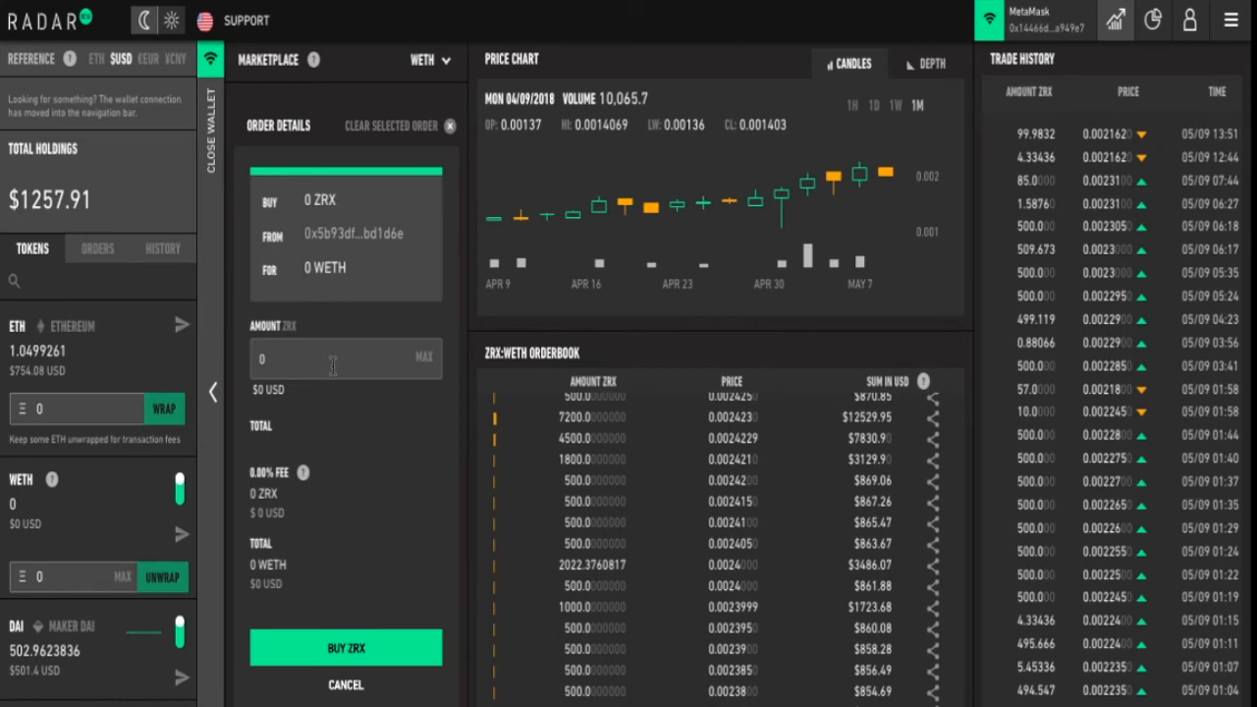
mouse_move(365, 389)
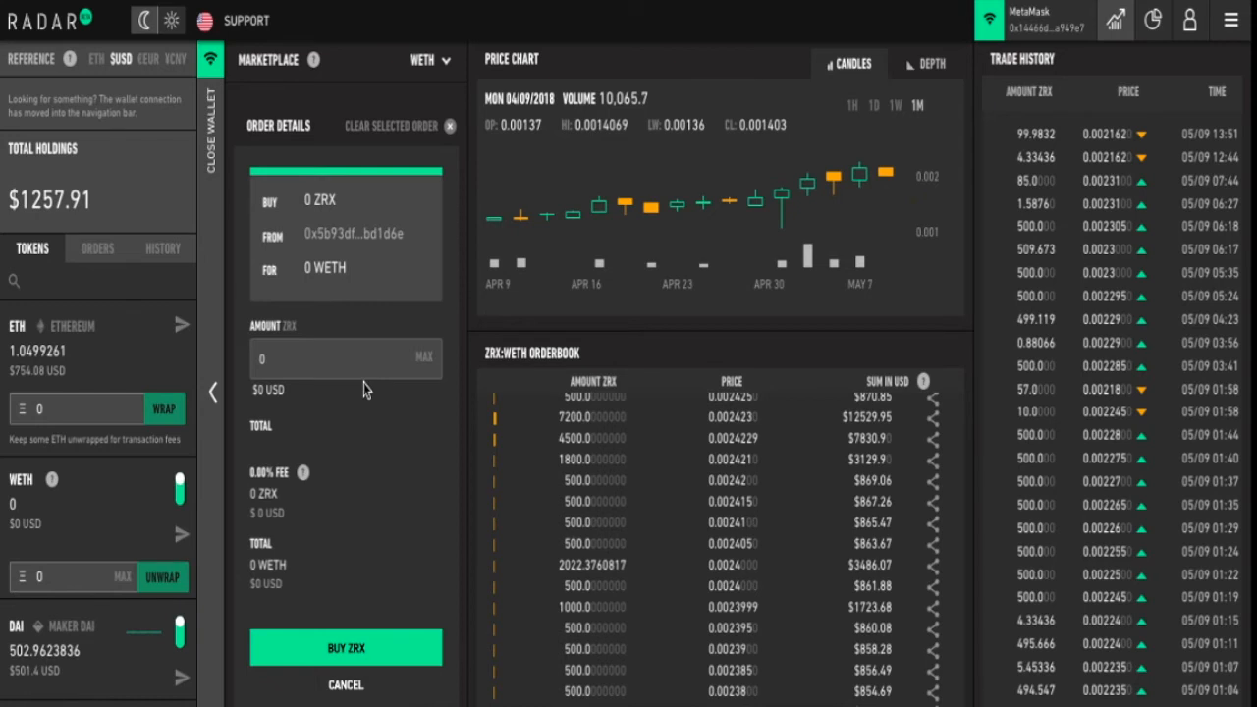
mouse_move(365, 359)
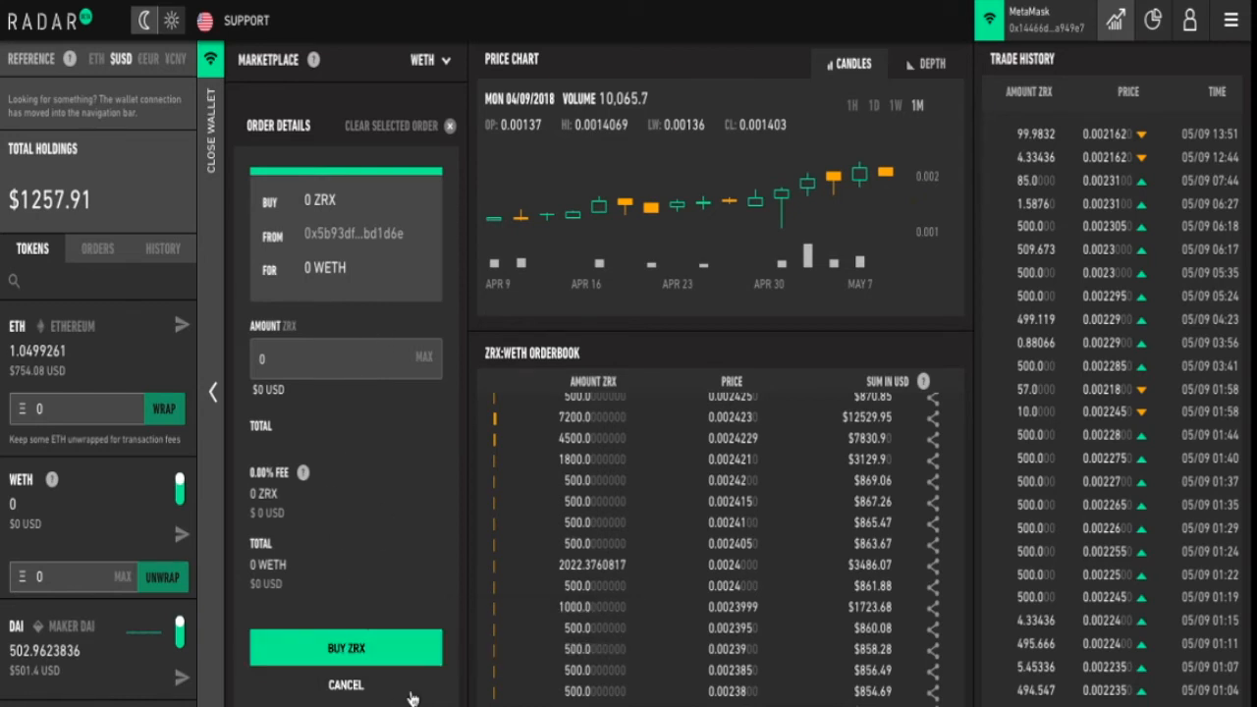
mouse_move(358, 452)
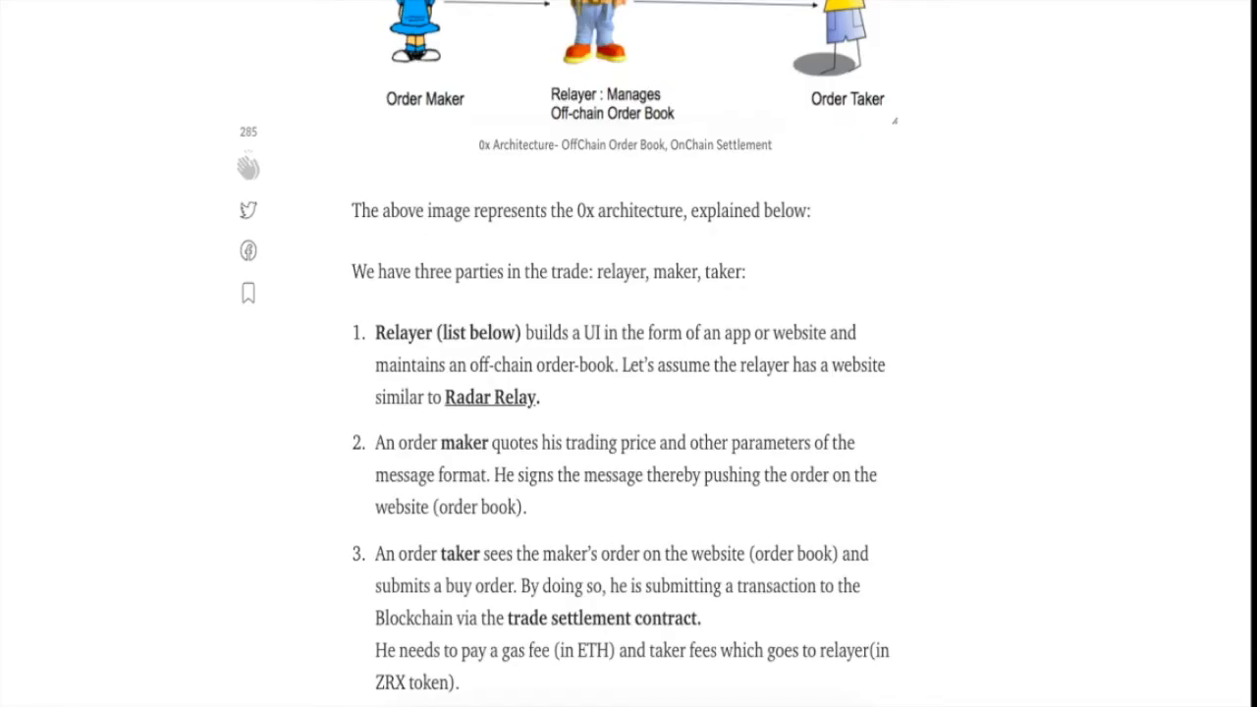
scroll("down", 3)
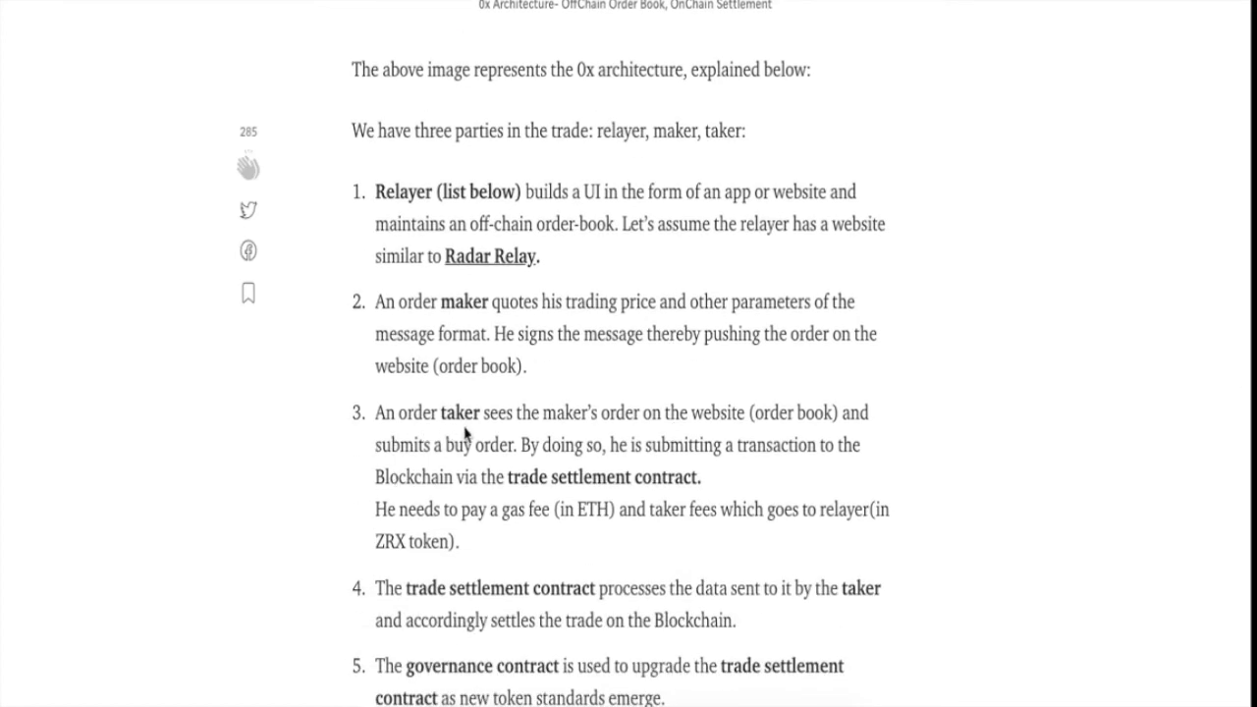
mouse_move(727, 434)
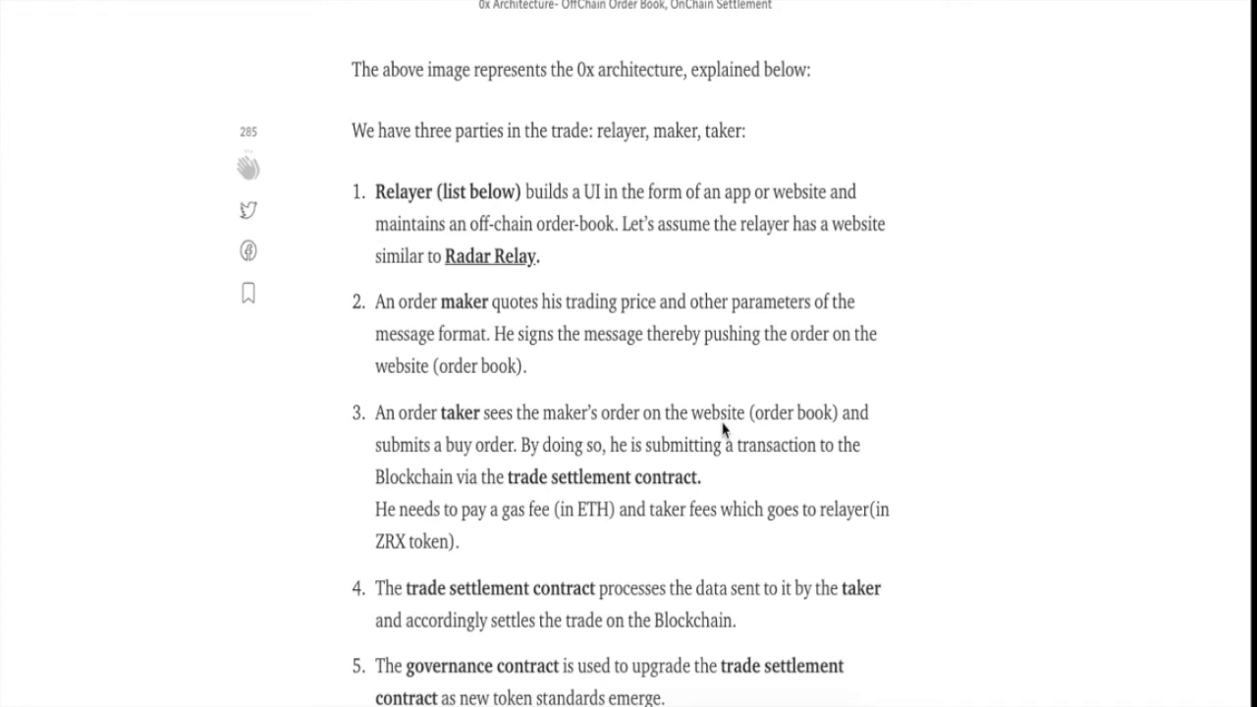
mouse_move(527, 456)
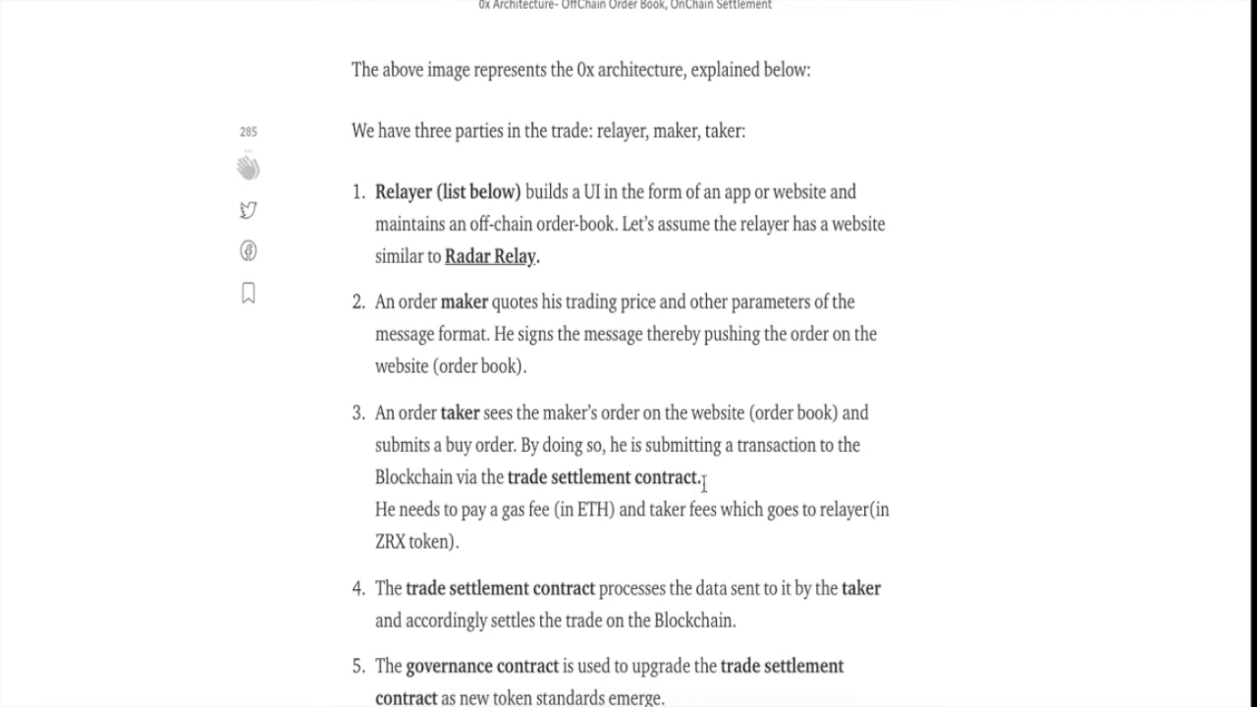
scroll("down", 3)
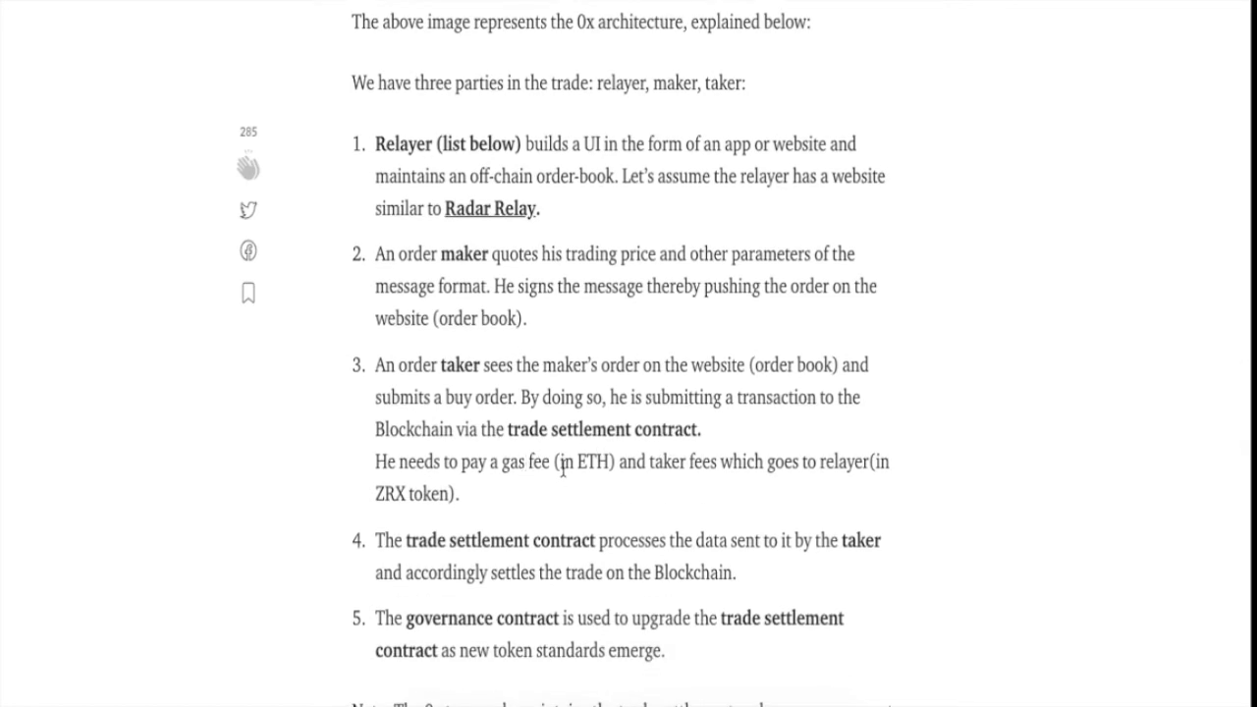
mouse_move(711, 493)
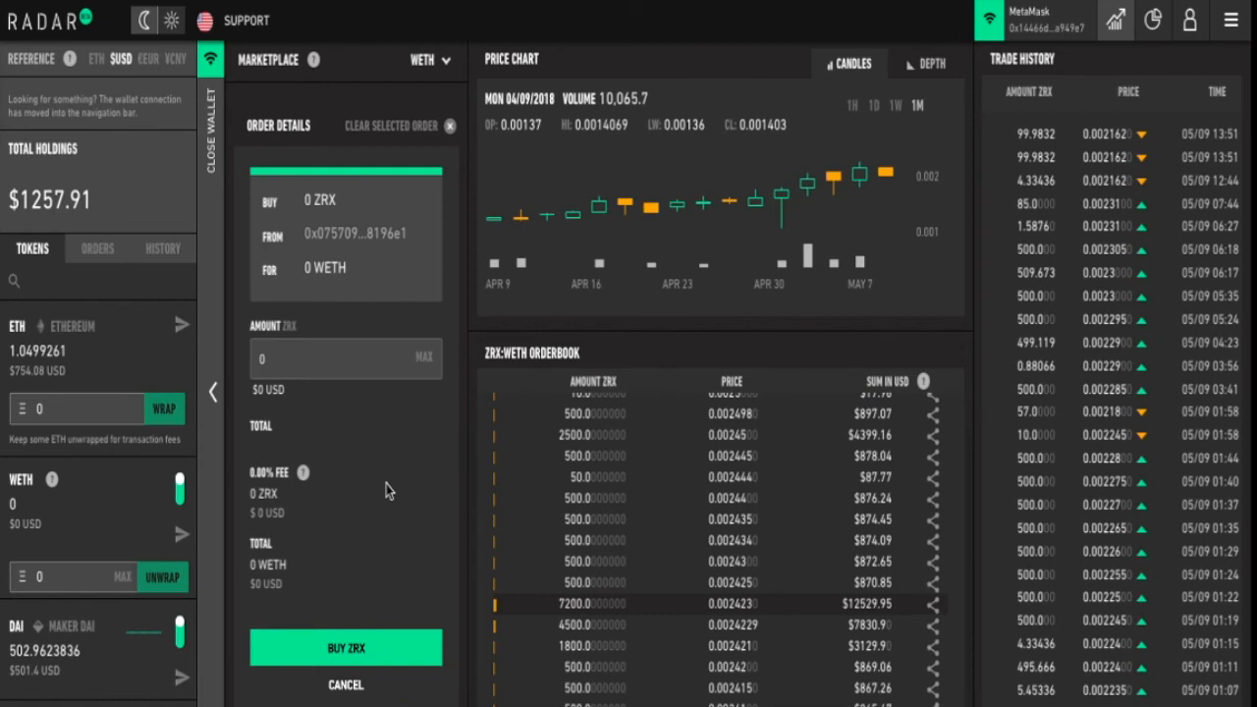
mouse_move(609, 593)
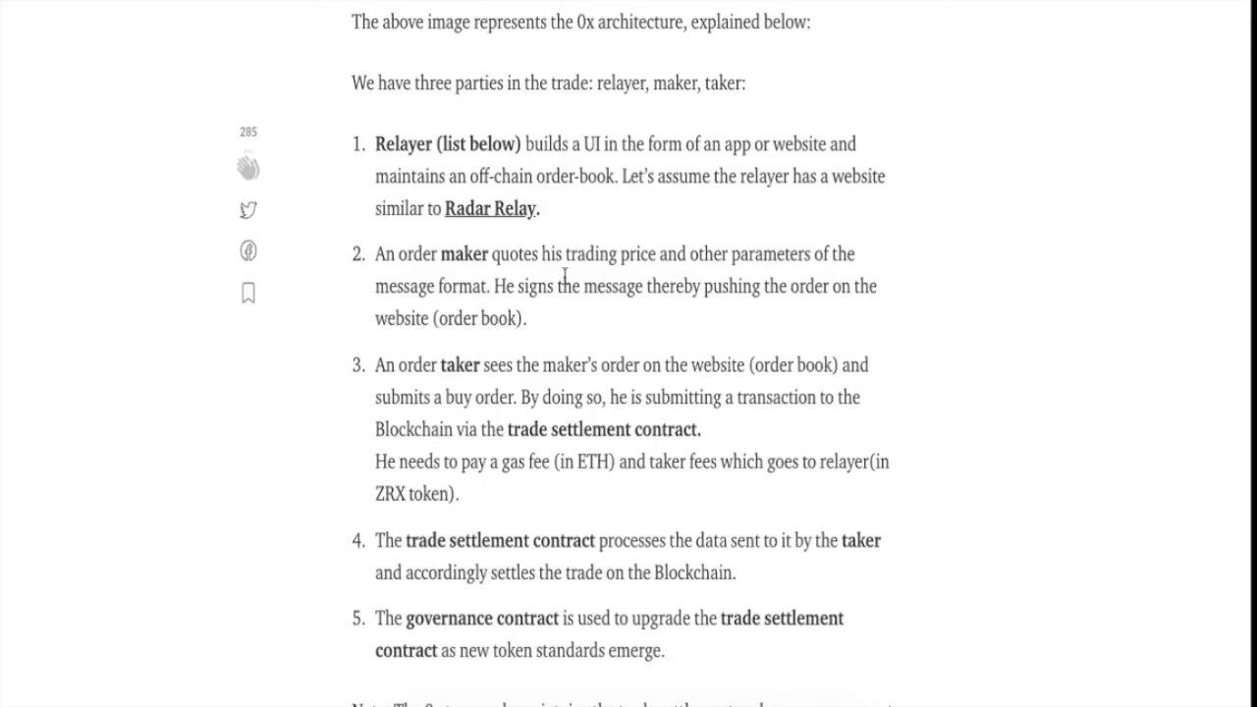
scroll("up", 3)
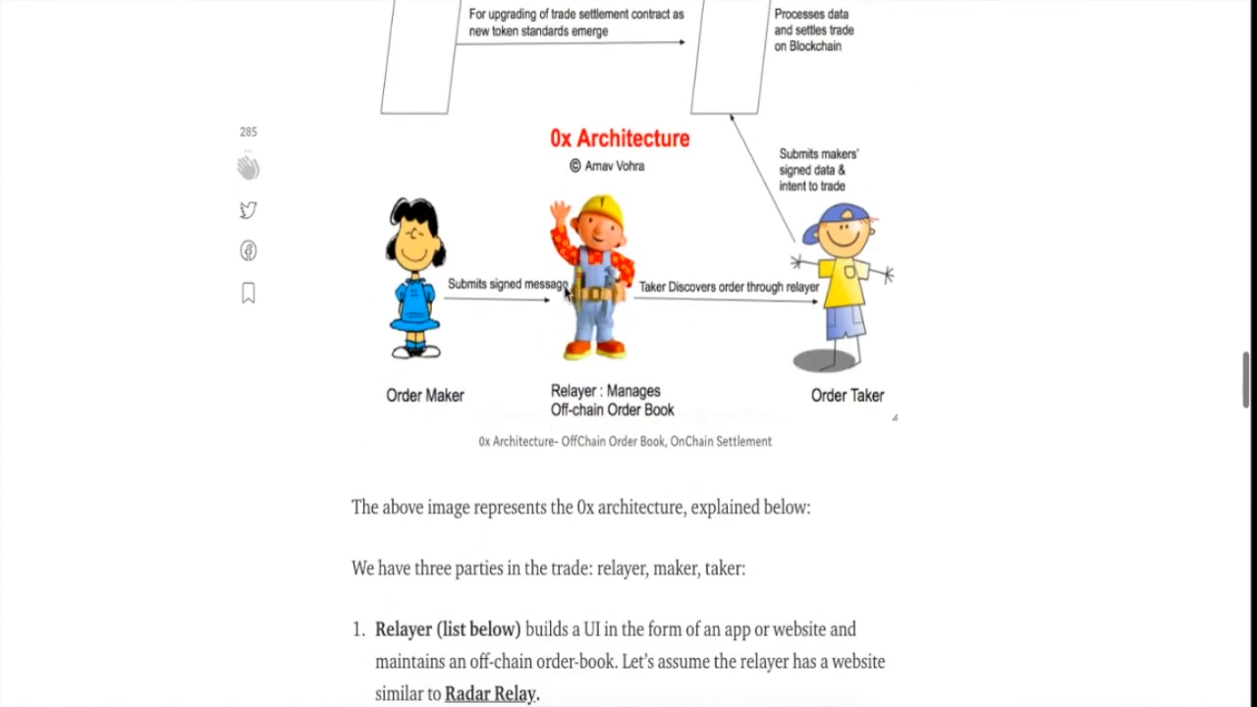
mouse_move(779, 322)
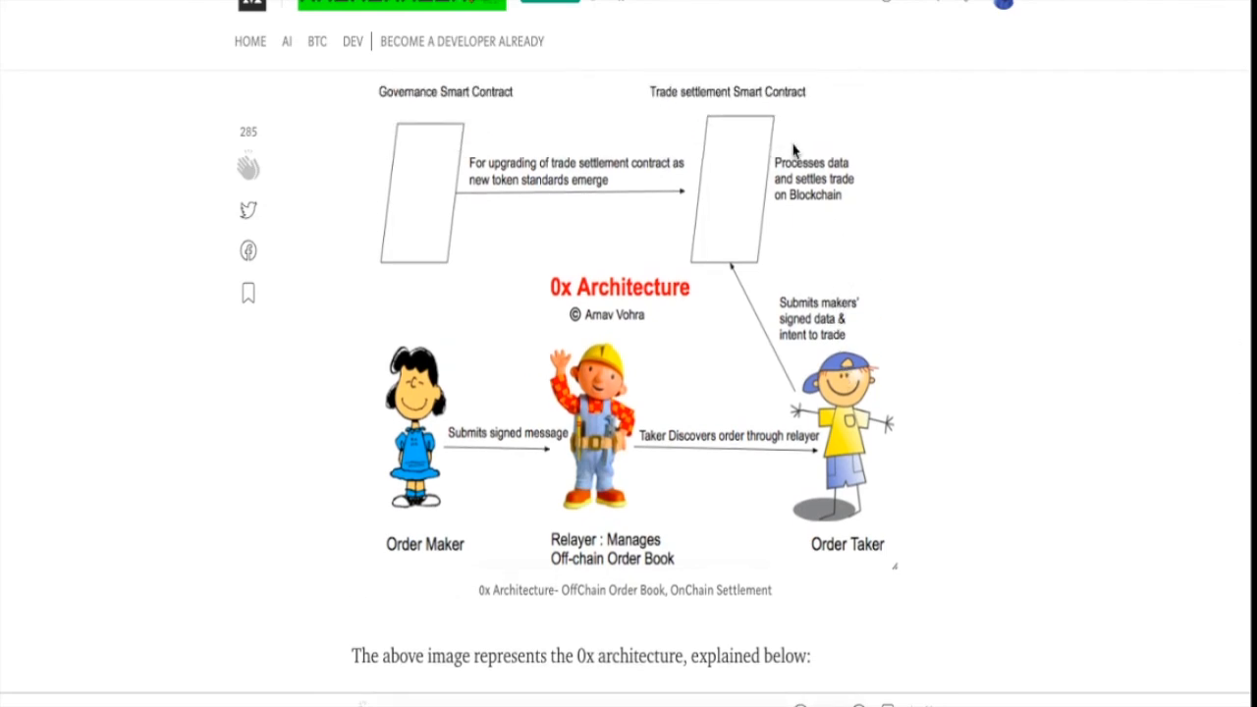
mouse_move(743, 228)
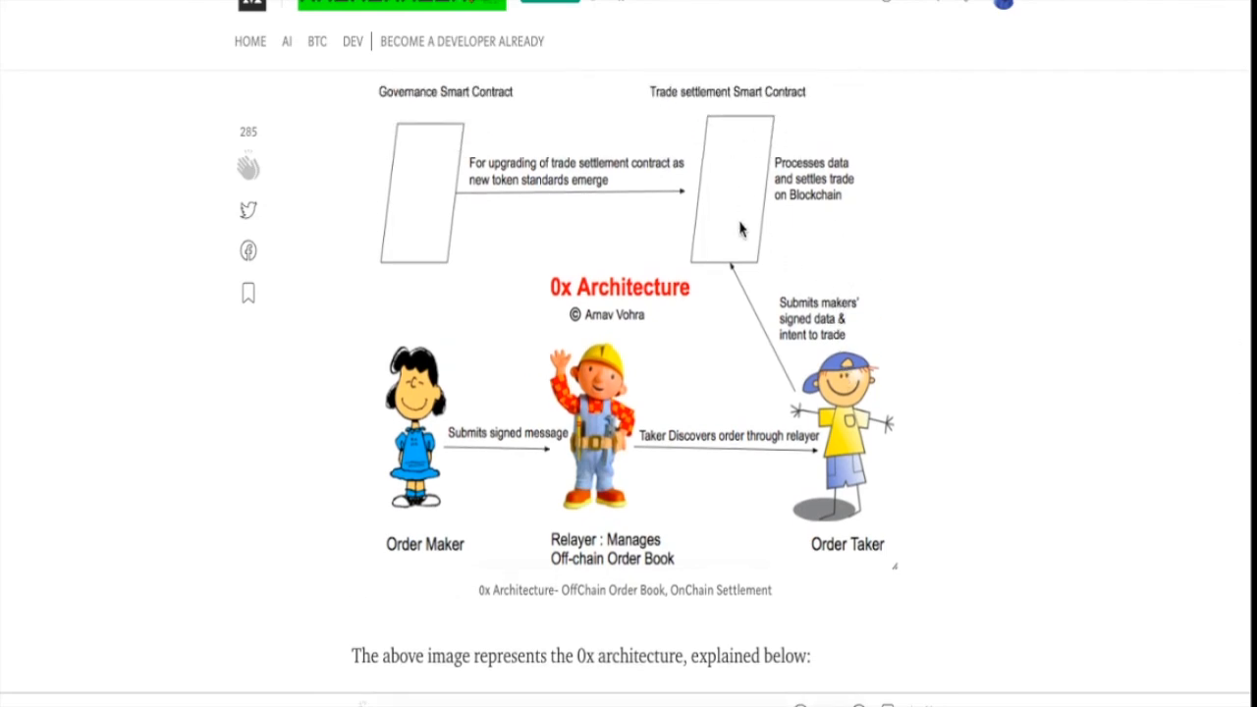
scroll("down", 3)
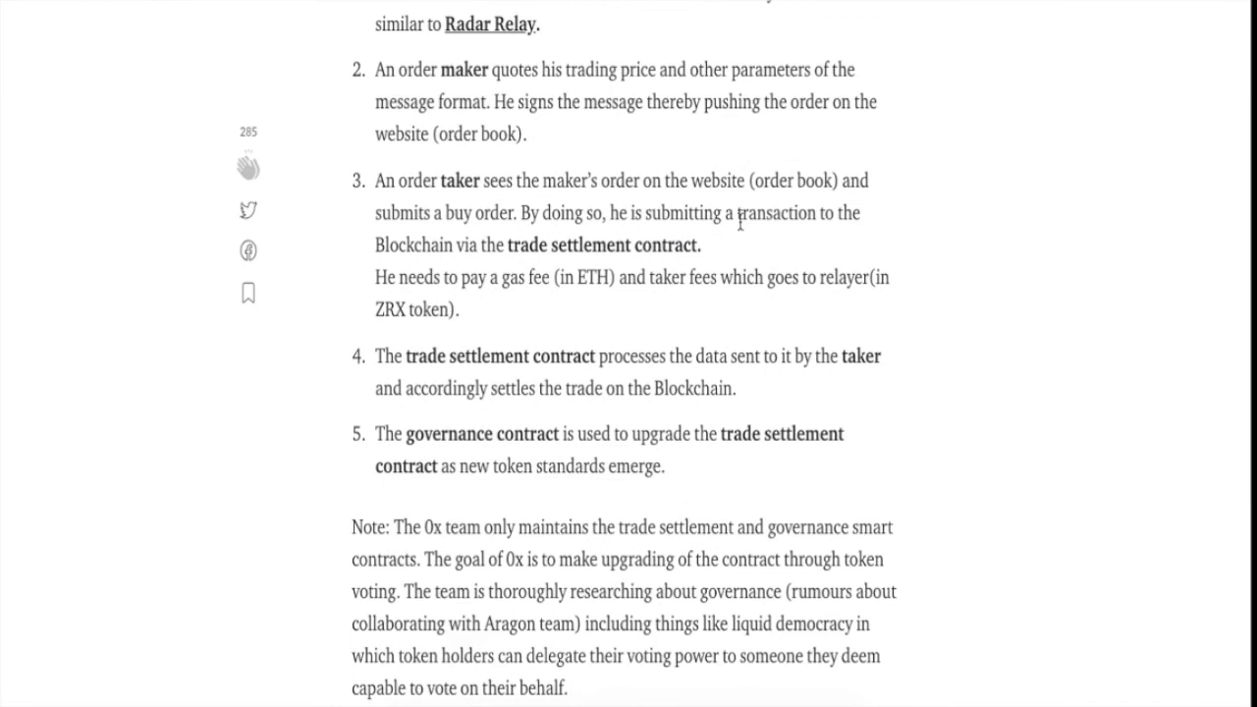
mouse_move(530, 400)
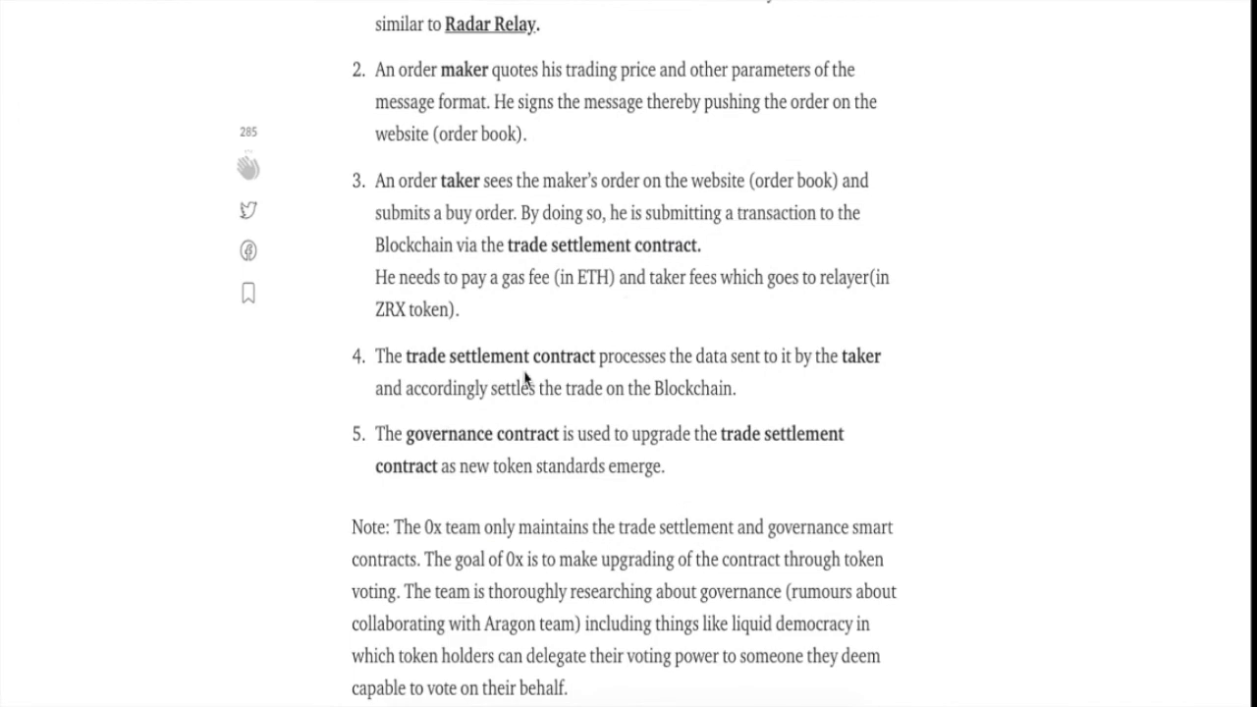
mouse_move(700, 381)
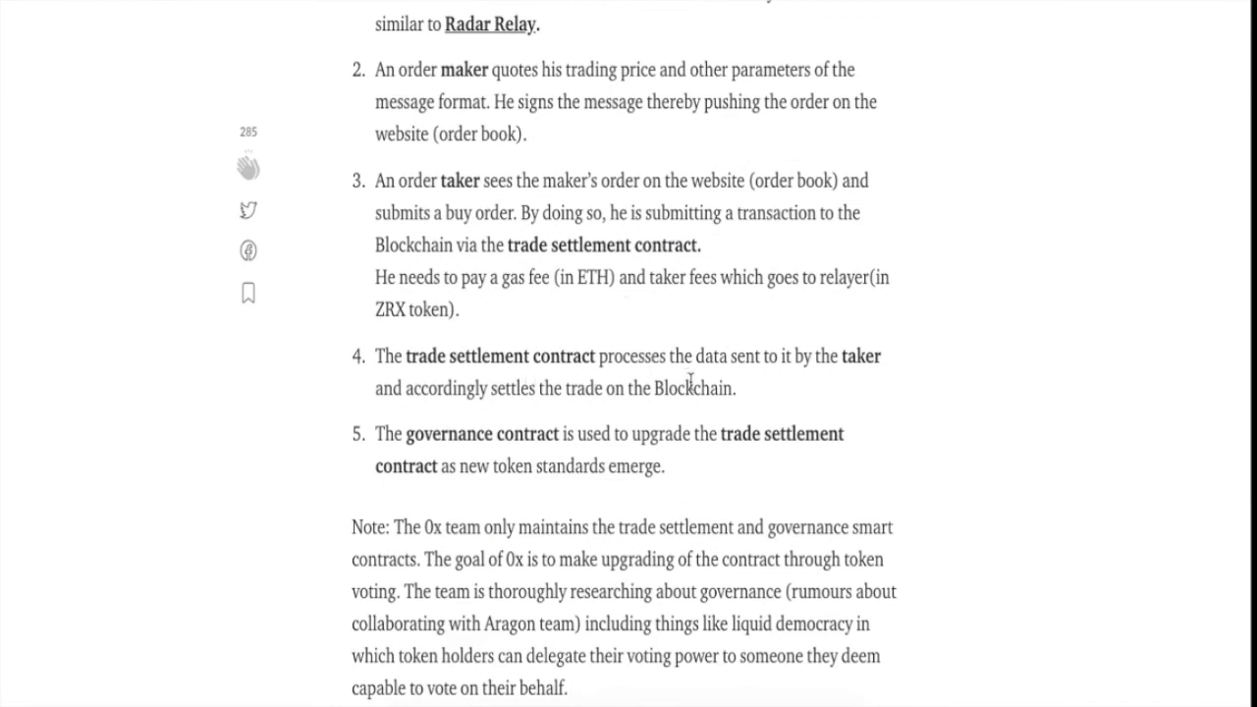
mouse_move(776, 401)
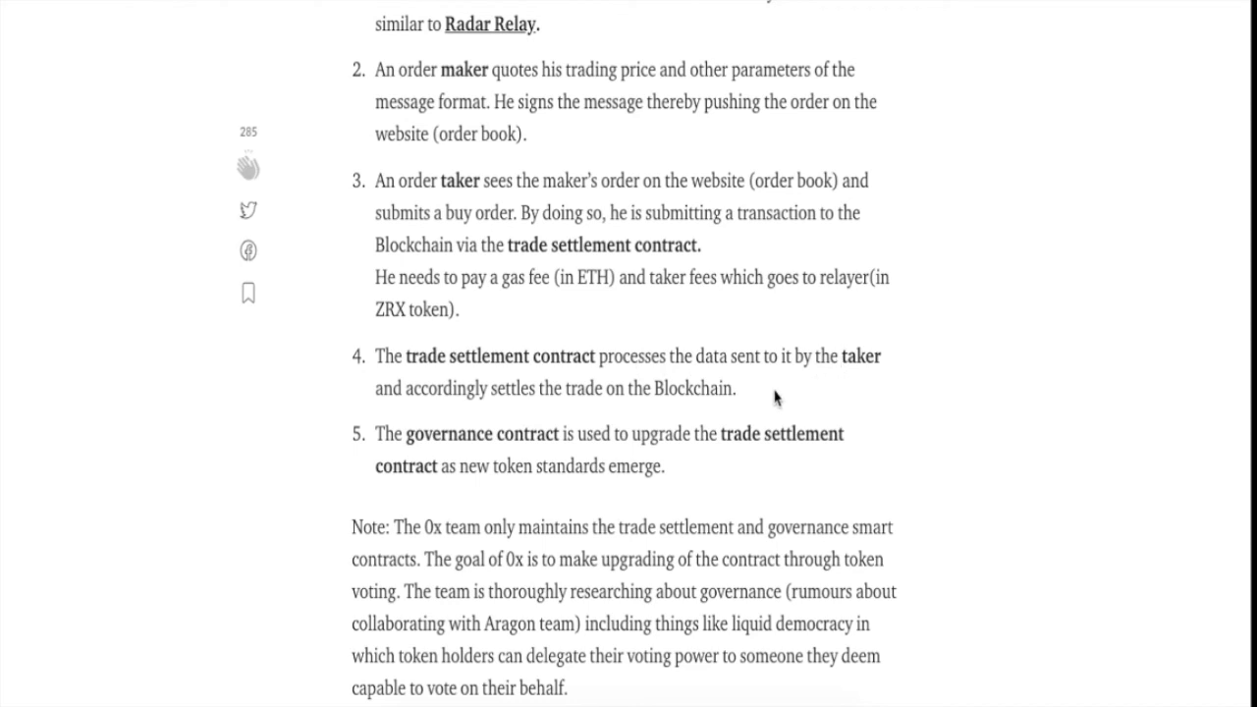
scroll("down", 3)
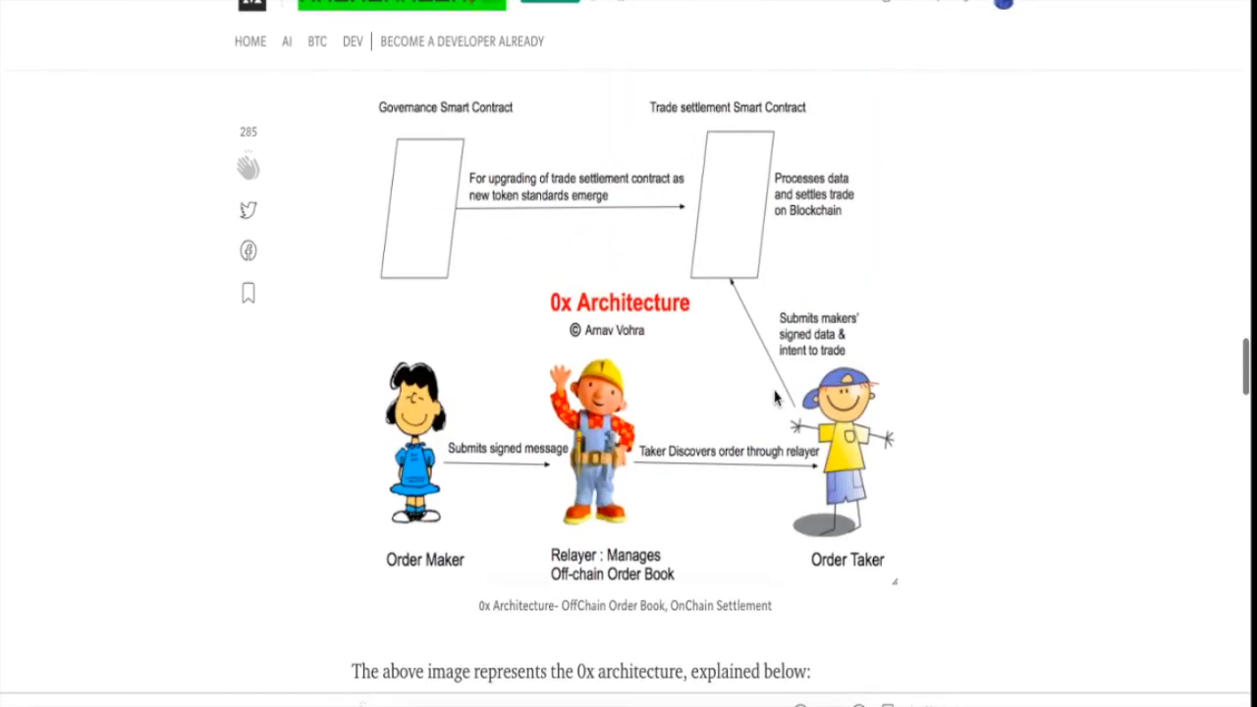
mouse_move(785, 153)
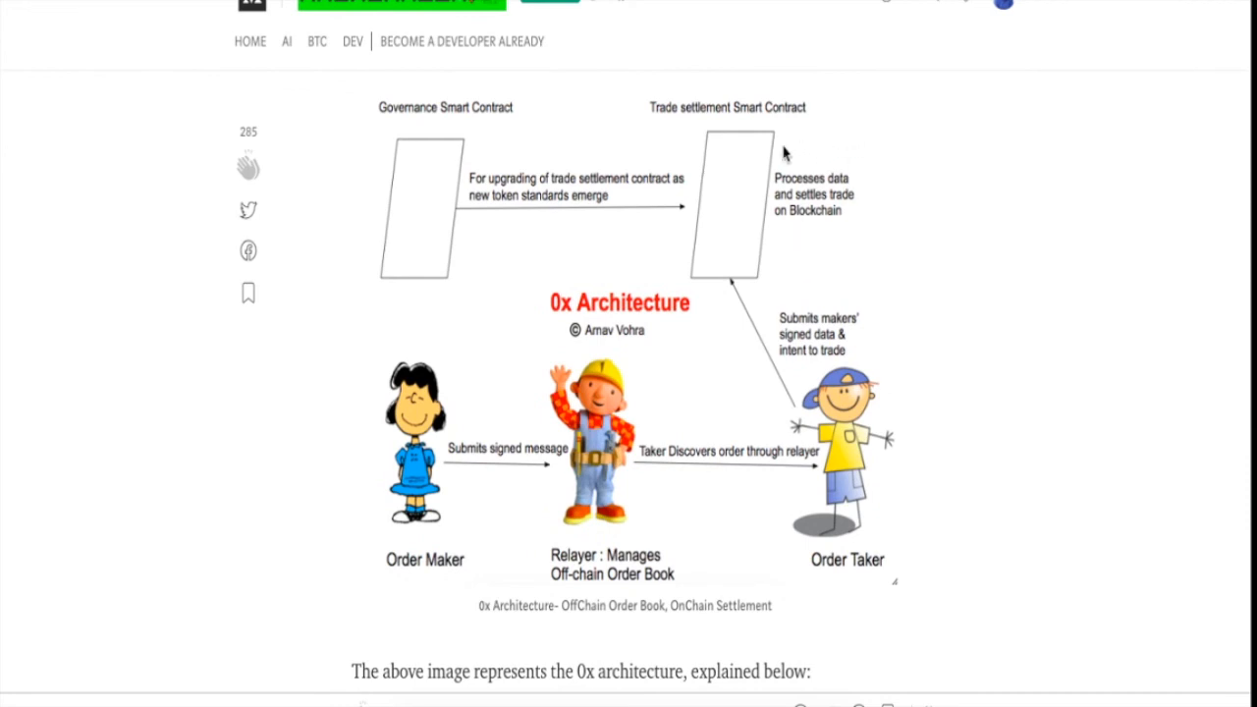
mouse_move(880, 287)
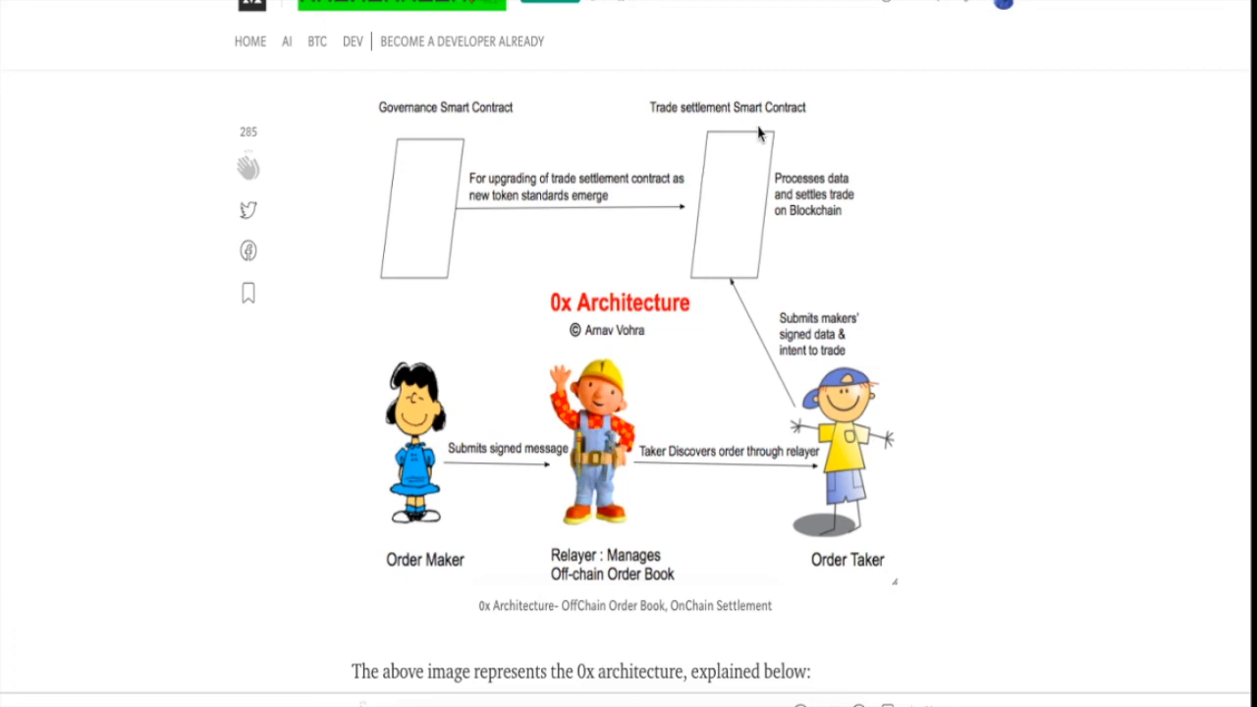
scroll("down", 3)
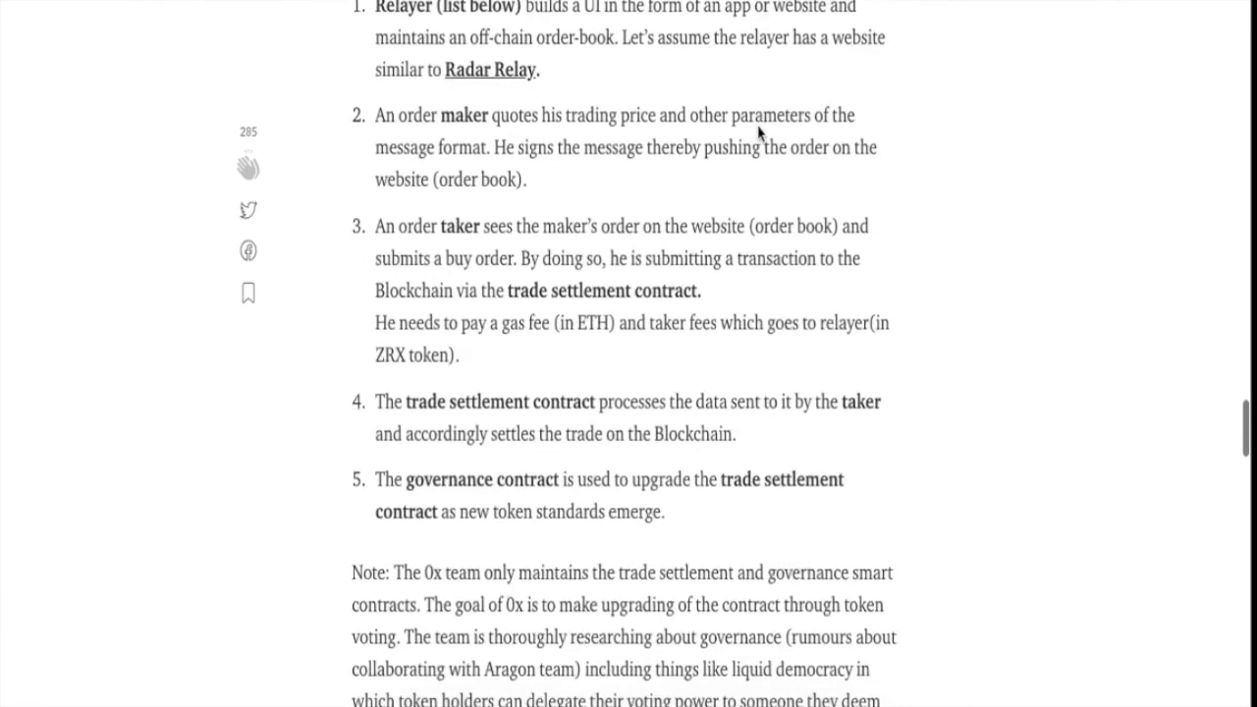
scroll("down", 3)
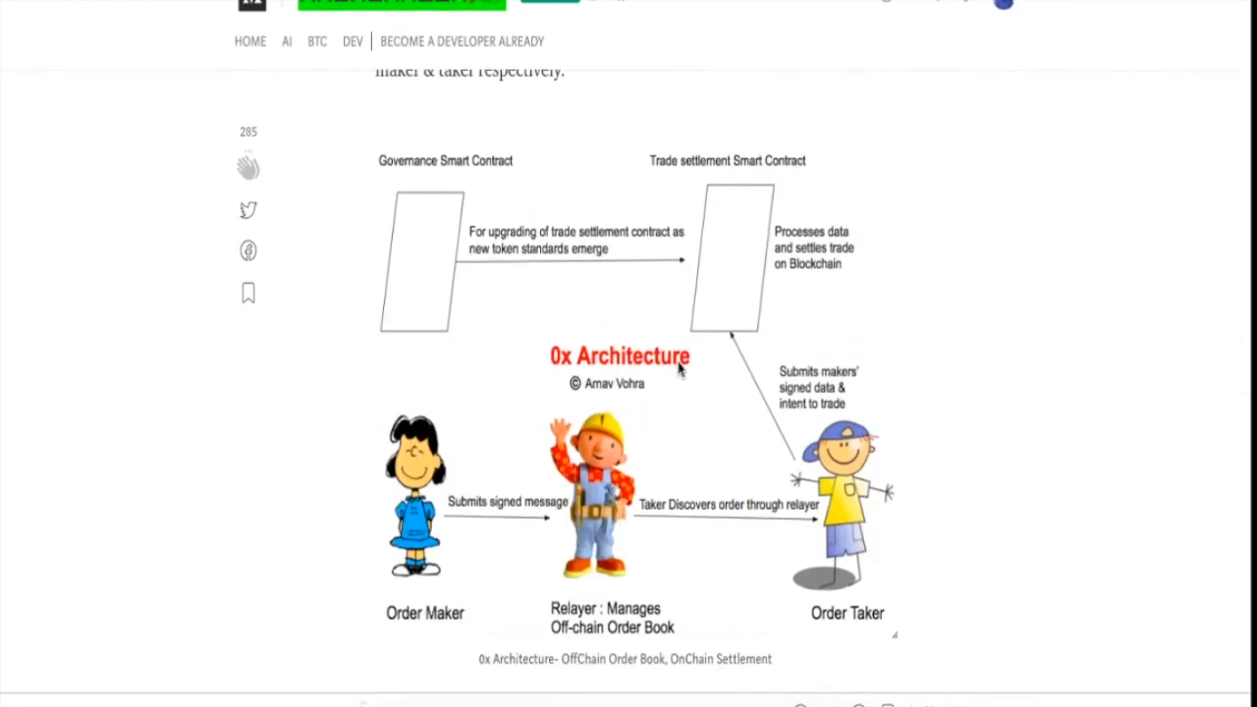
mouse_move(664, 254)
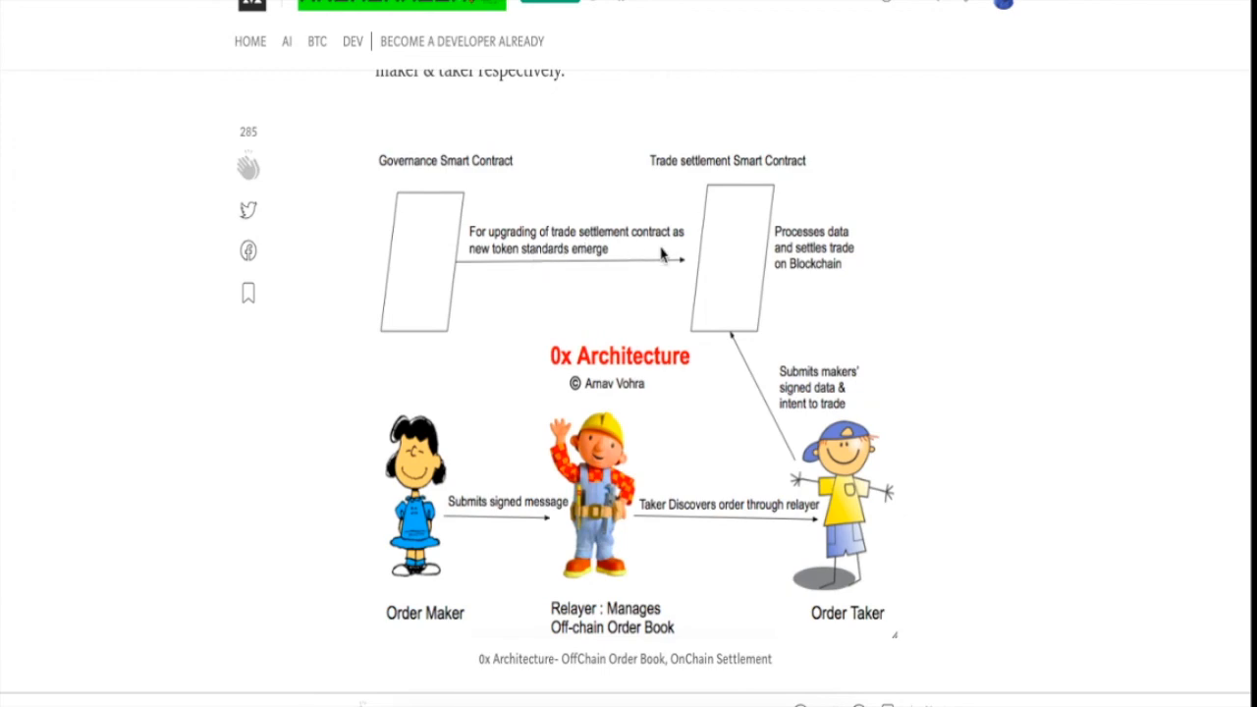
mouse_move(574, 291)
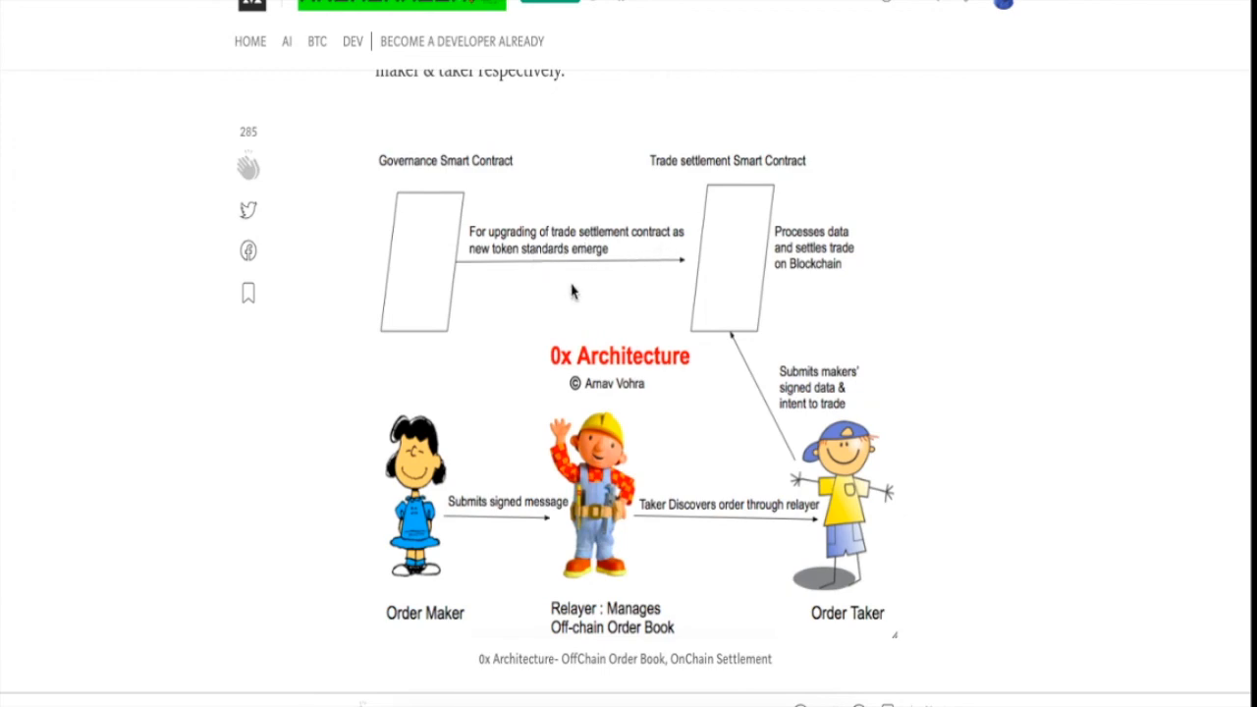
scroll("down", 3)
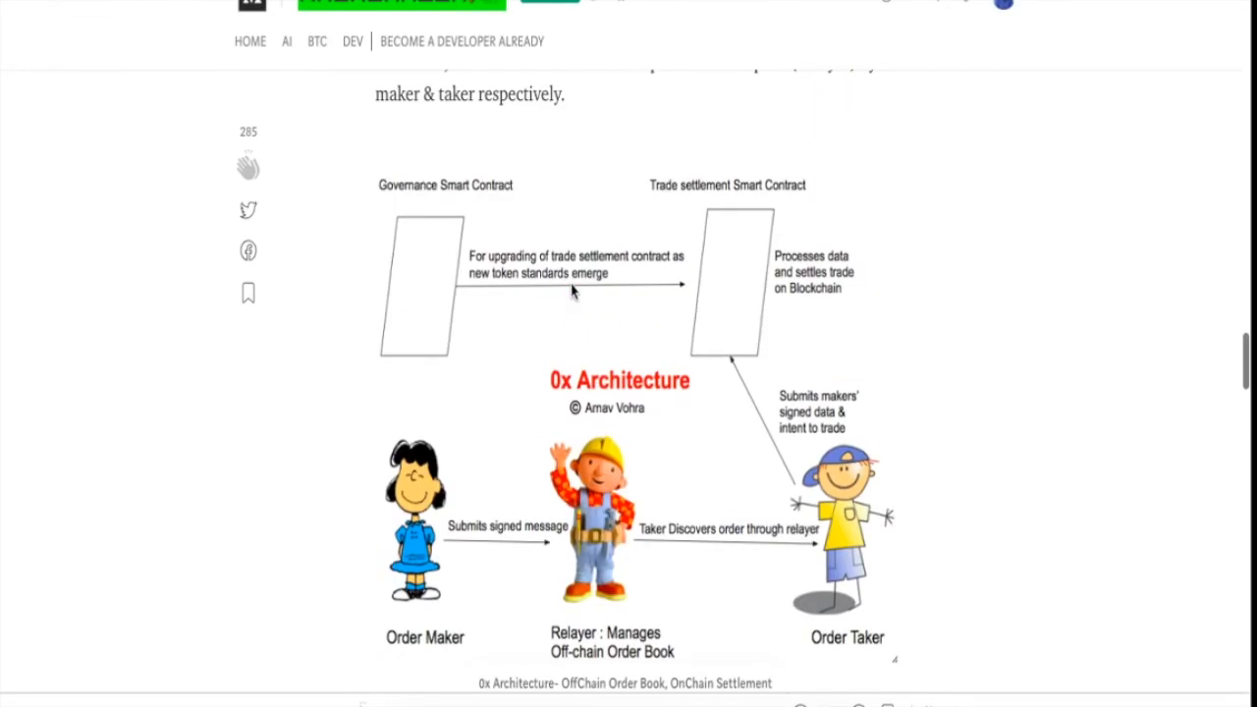
scroll("down", 3)
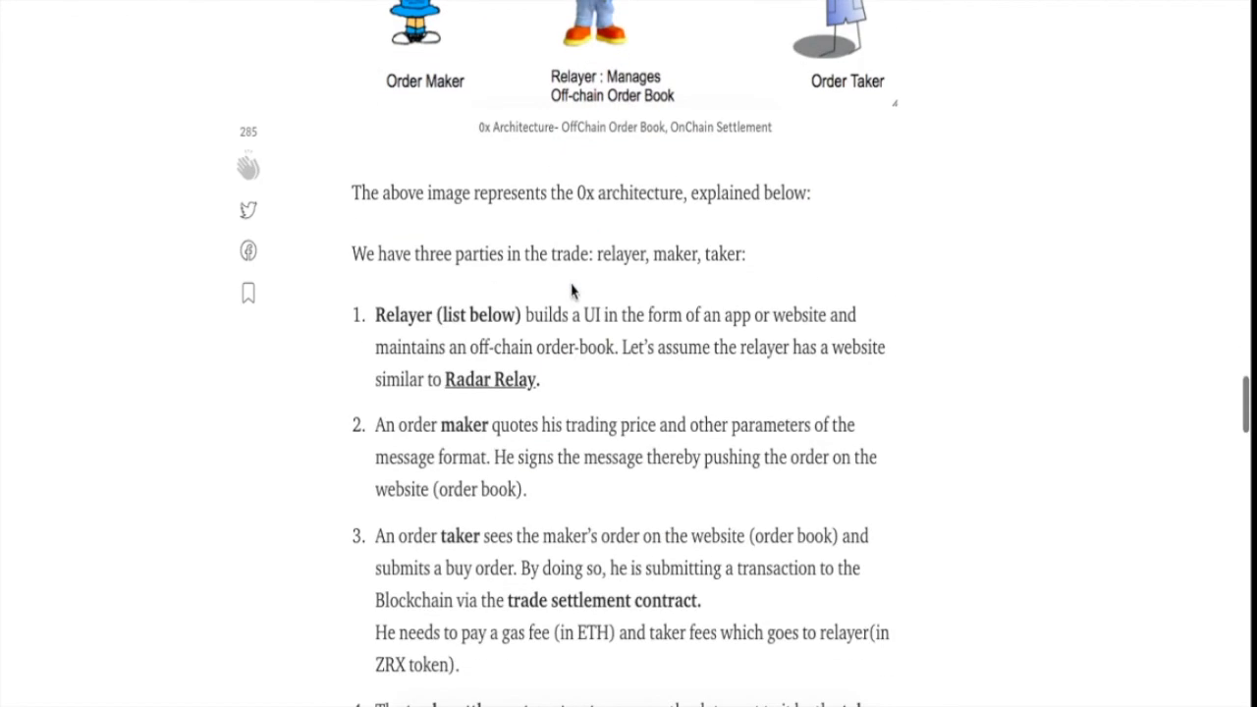
scroll("down", 3)
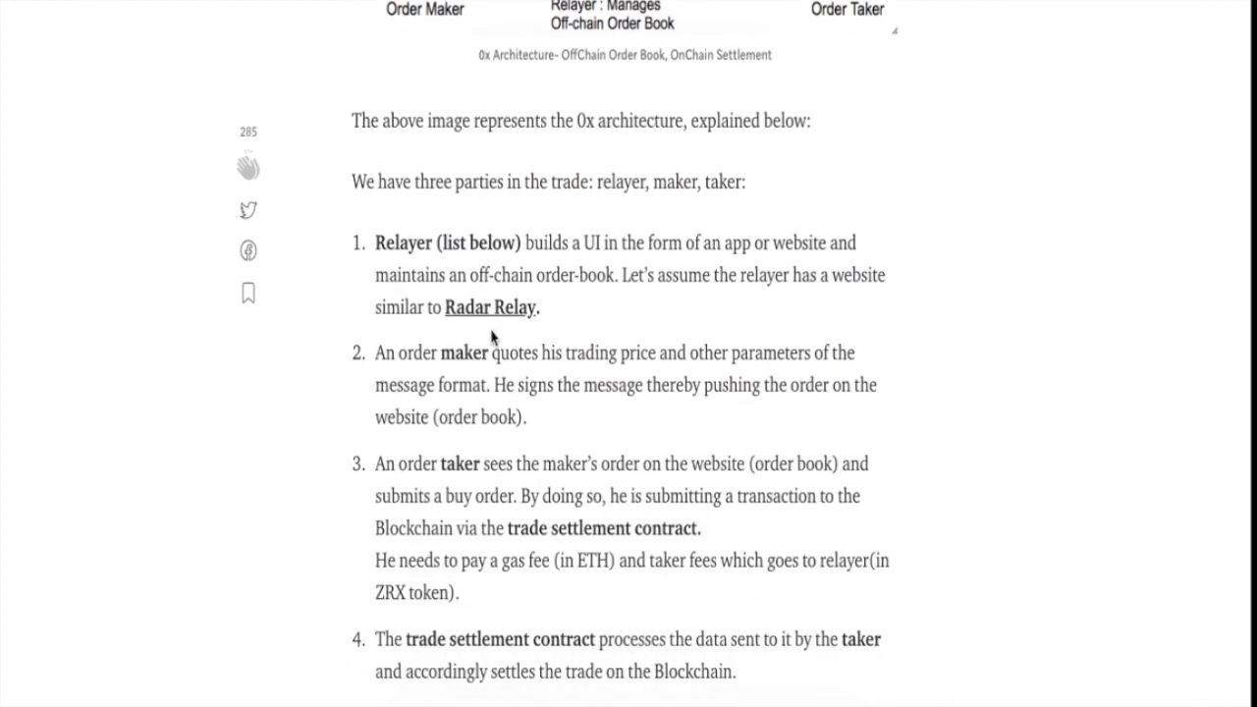
scroll("down", 3)
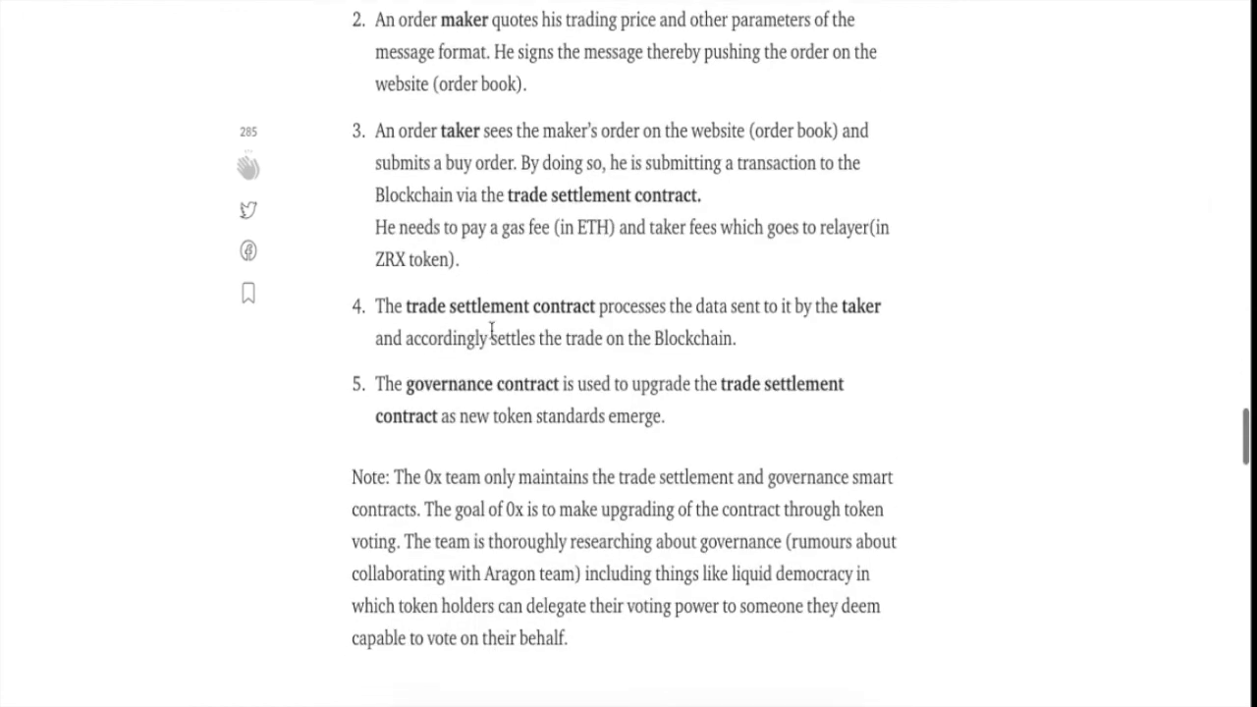
scroll("down", 3)
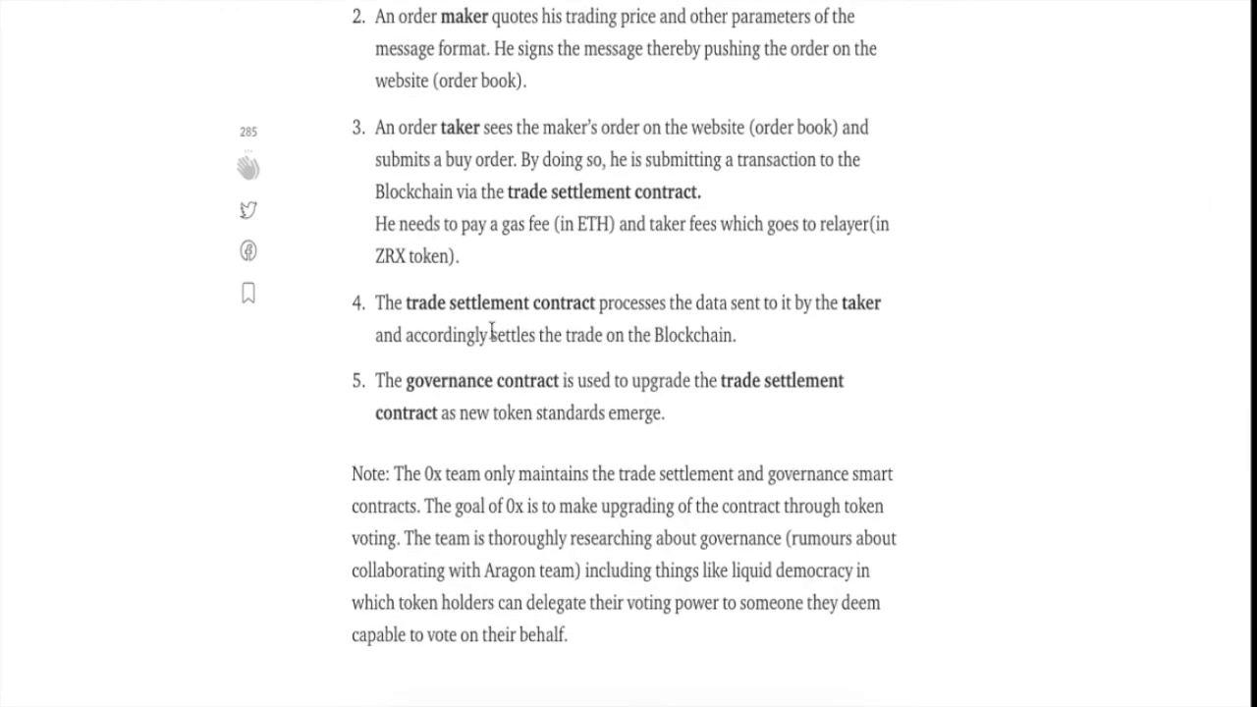
scroll("up", 3)
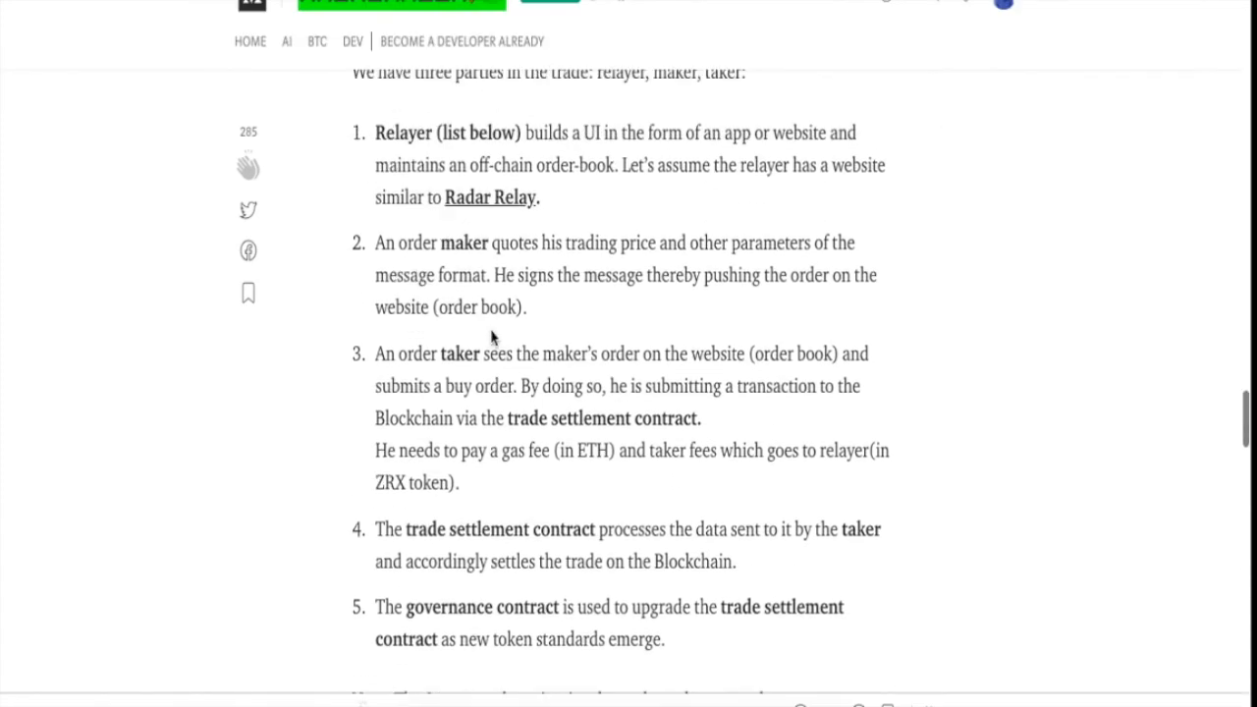